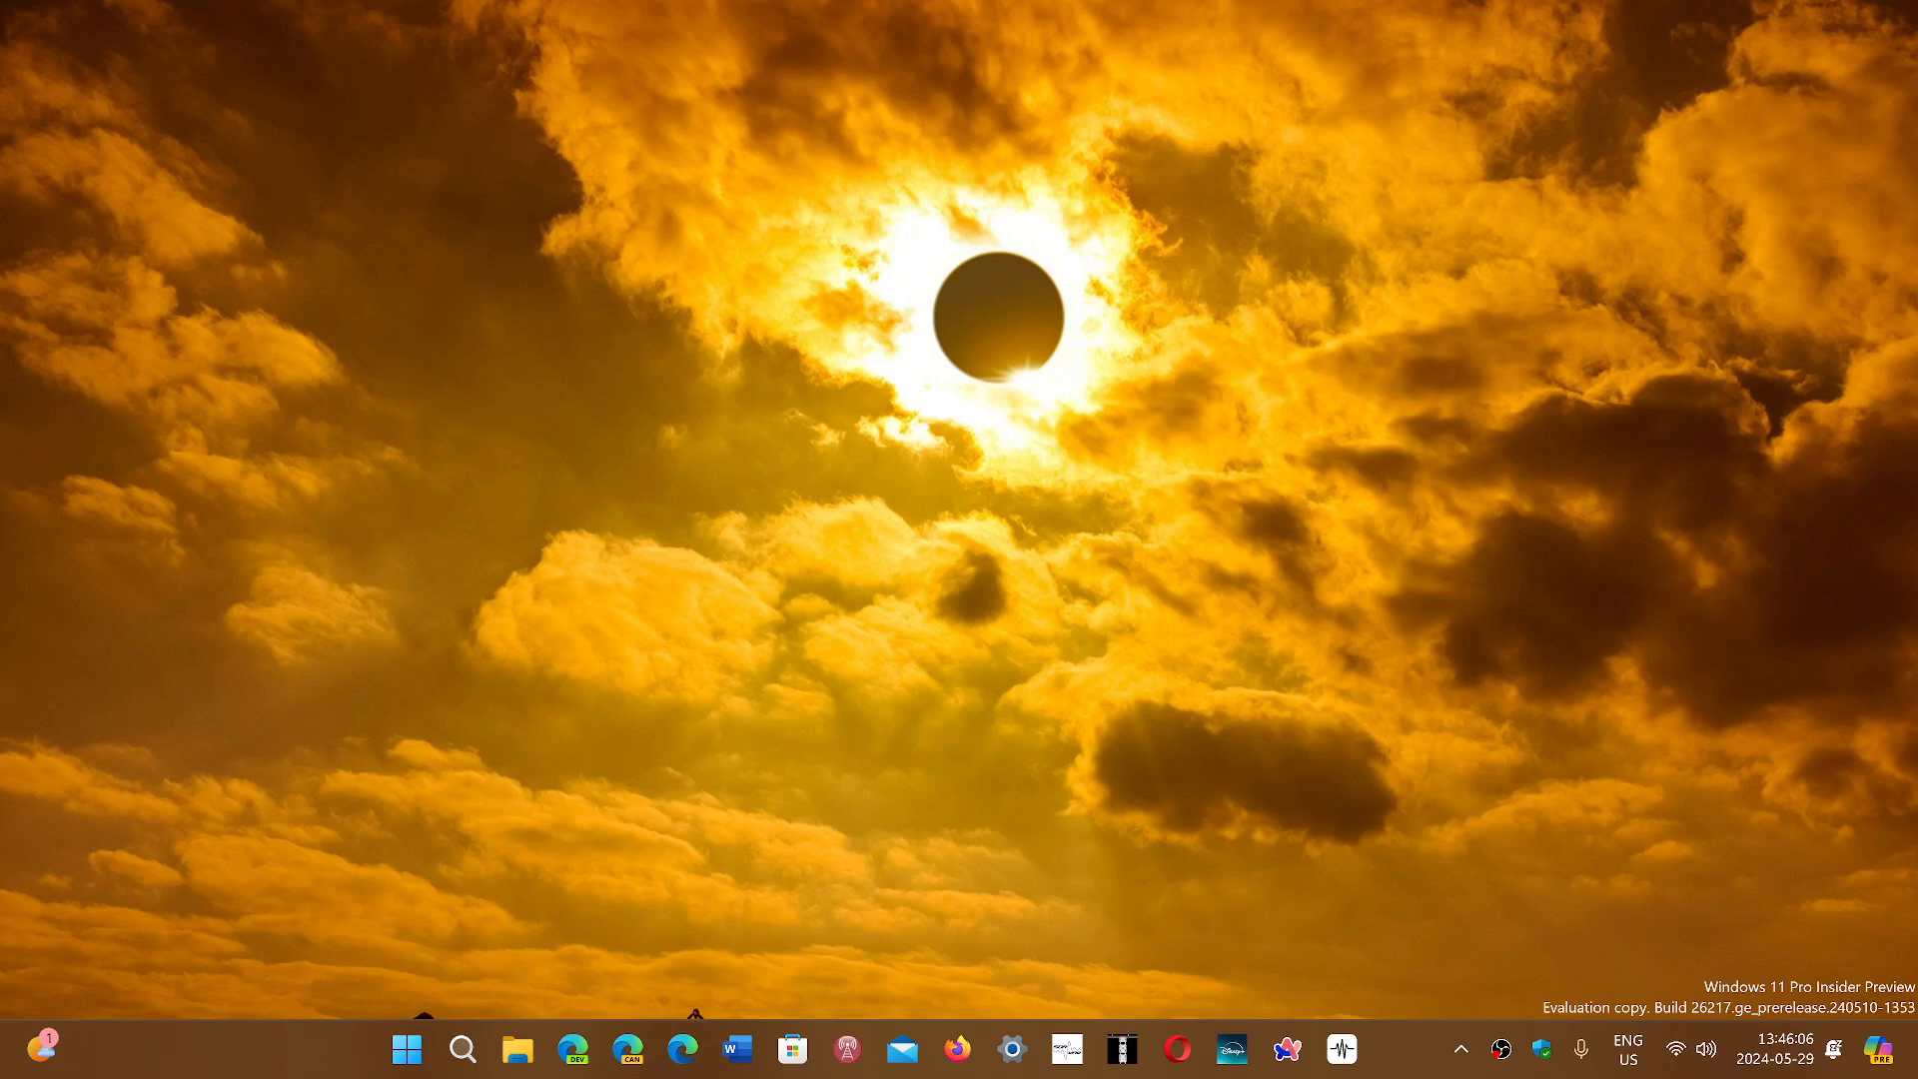
{"action": "mouse_move", "coordinate": [1453, 920]}
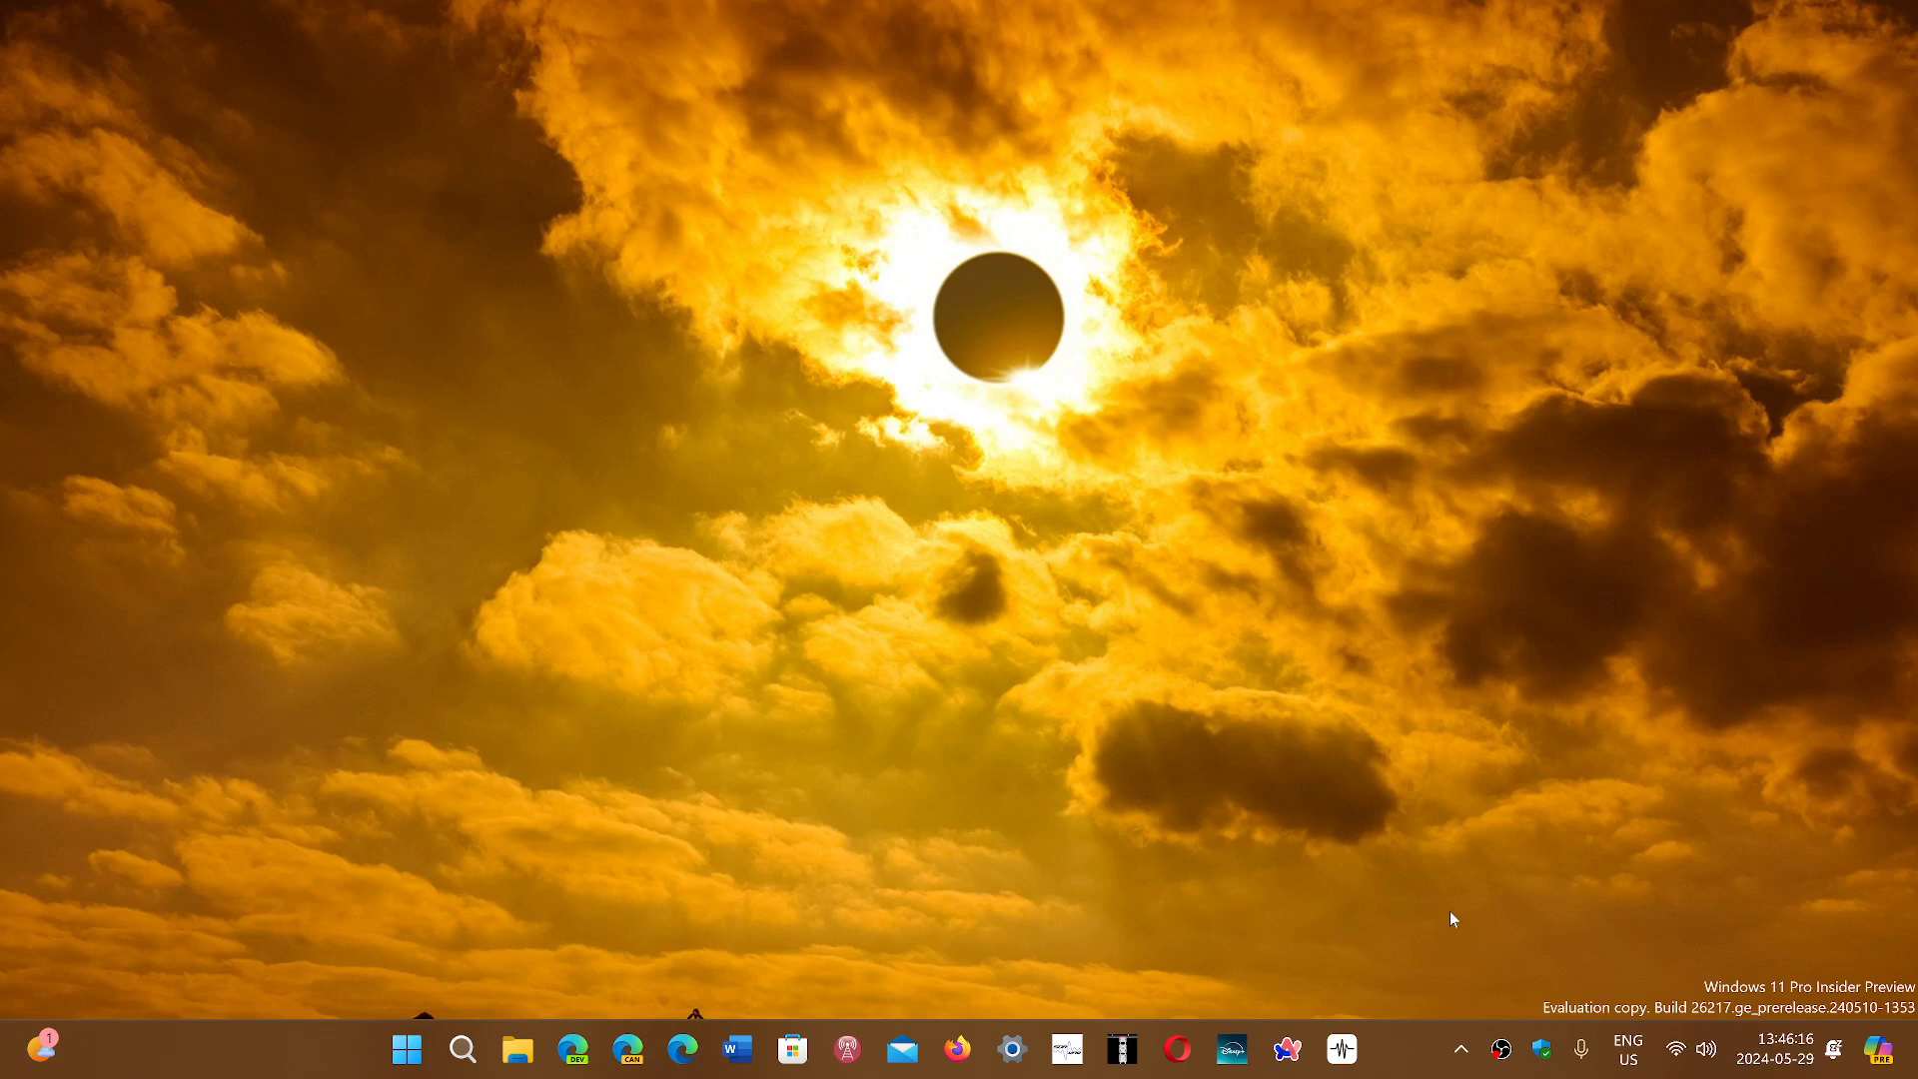
{"action": "mouse_move", "coordinate": [1443, 936]}
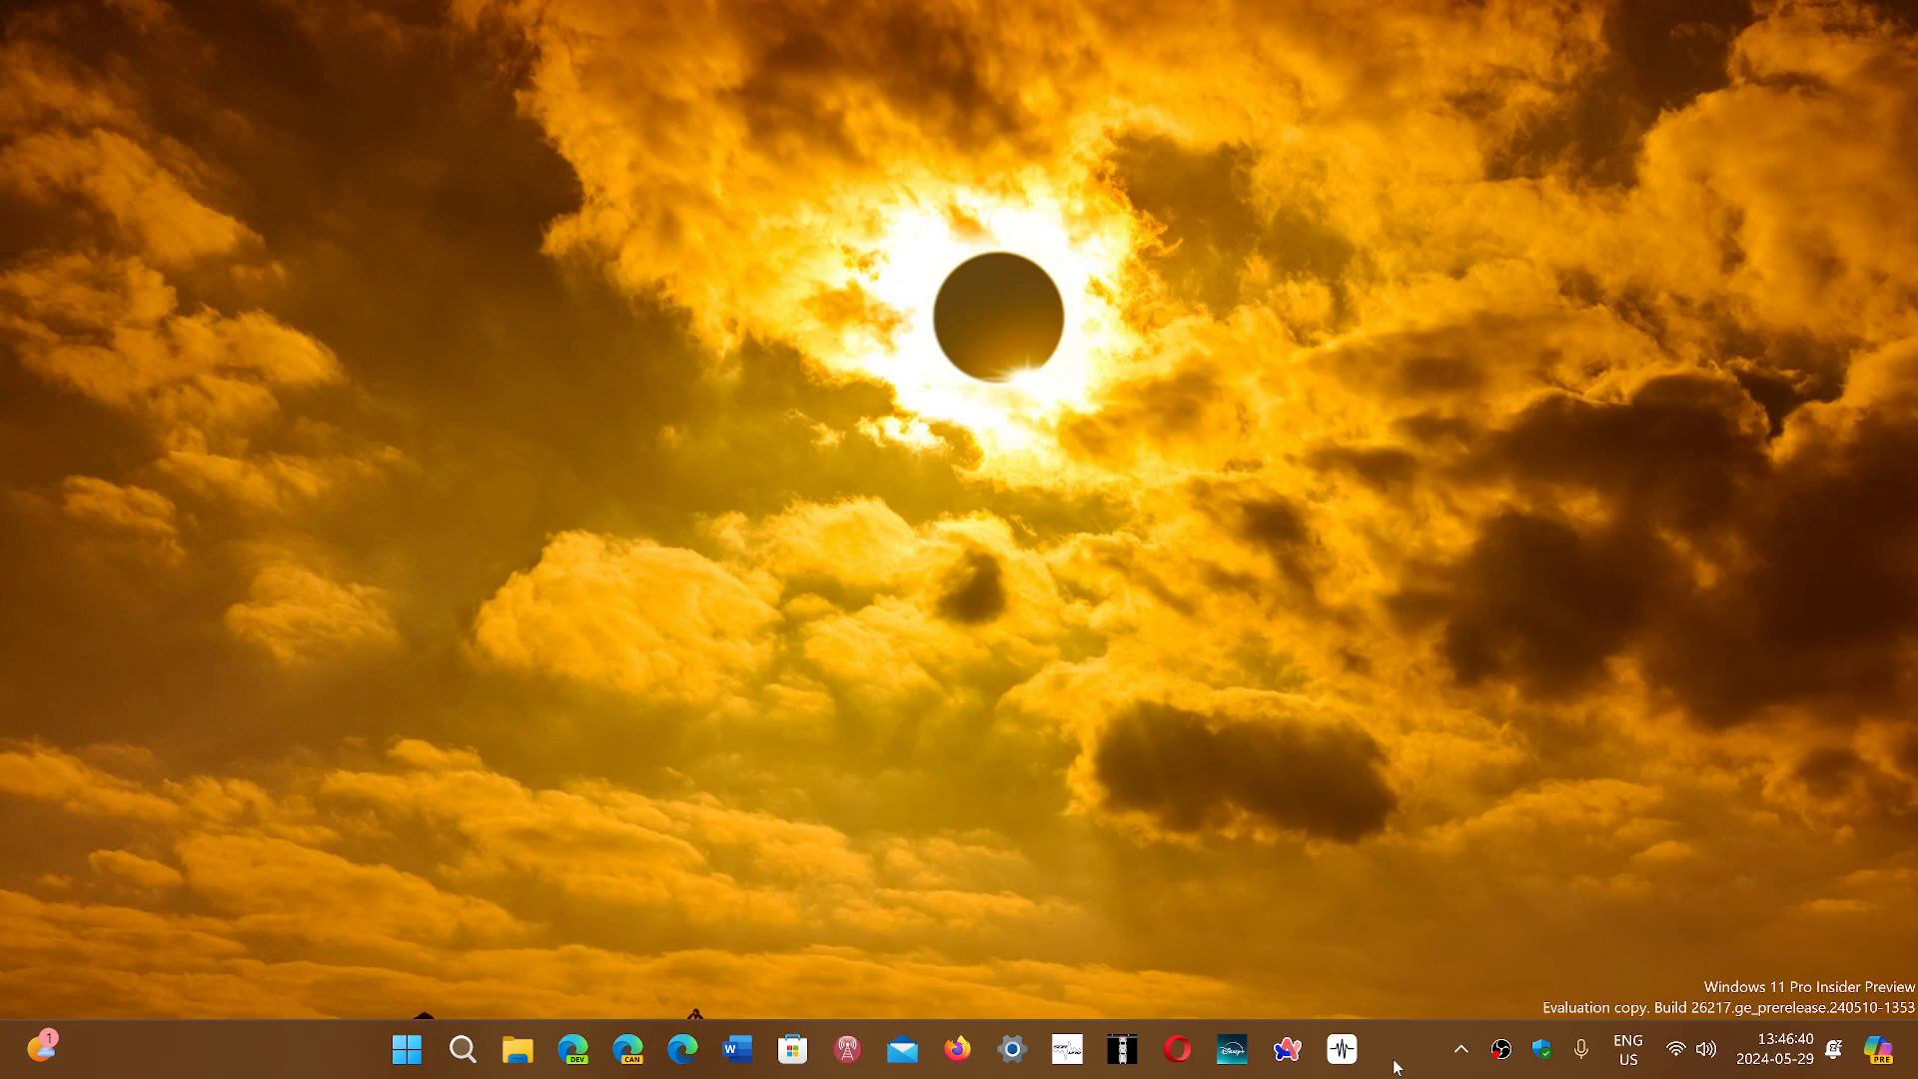
{"action": "mouse_move", "coordinate": [1243, 583]}
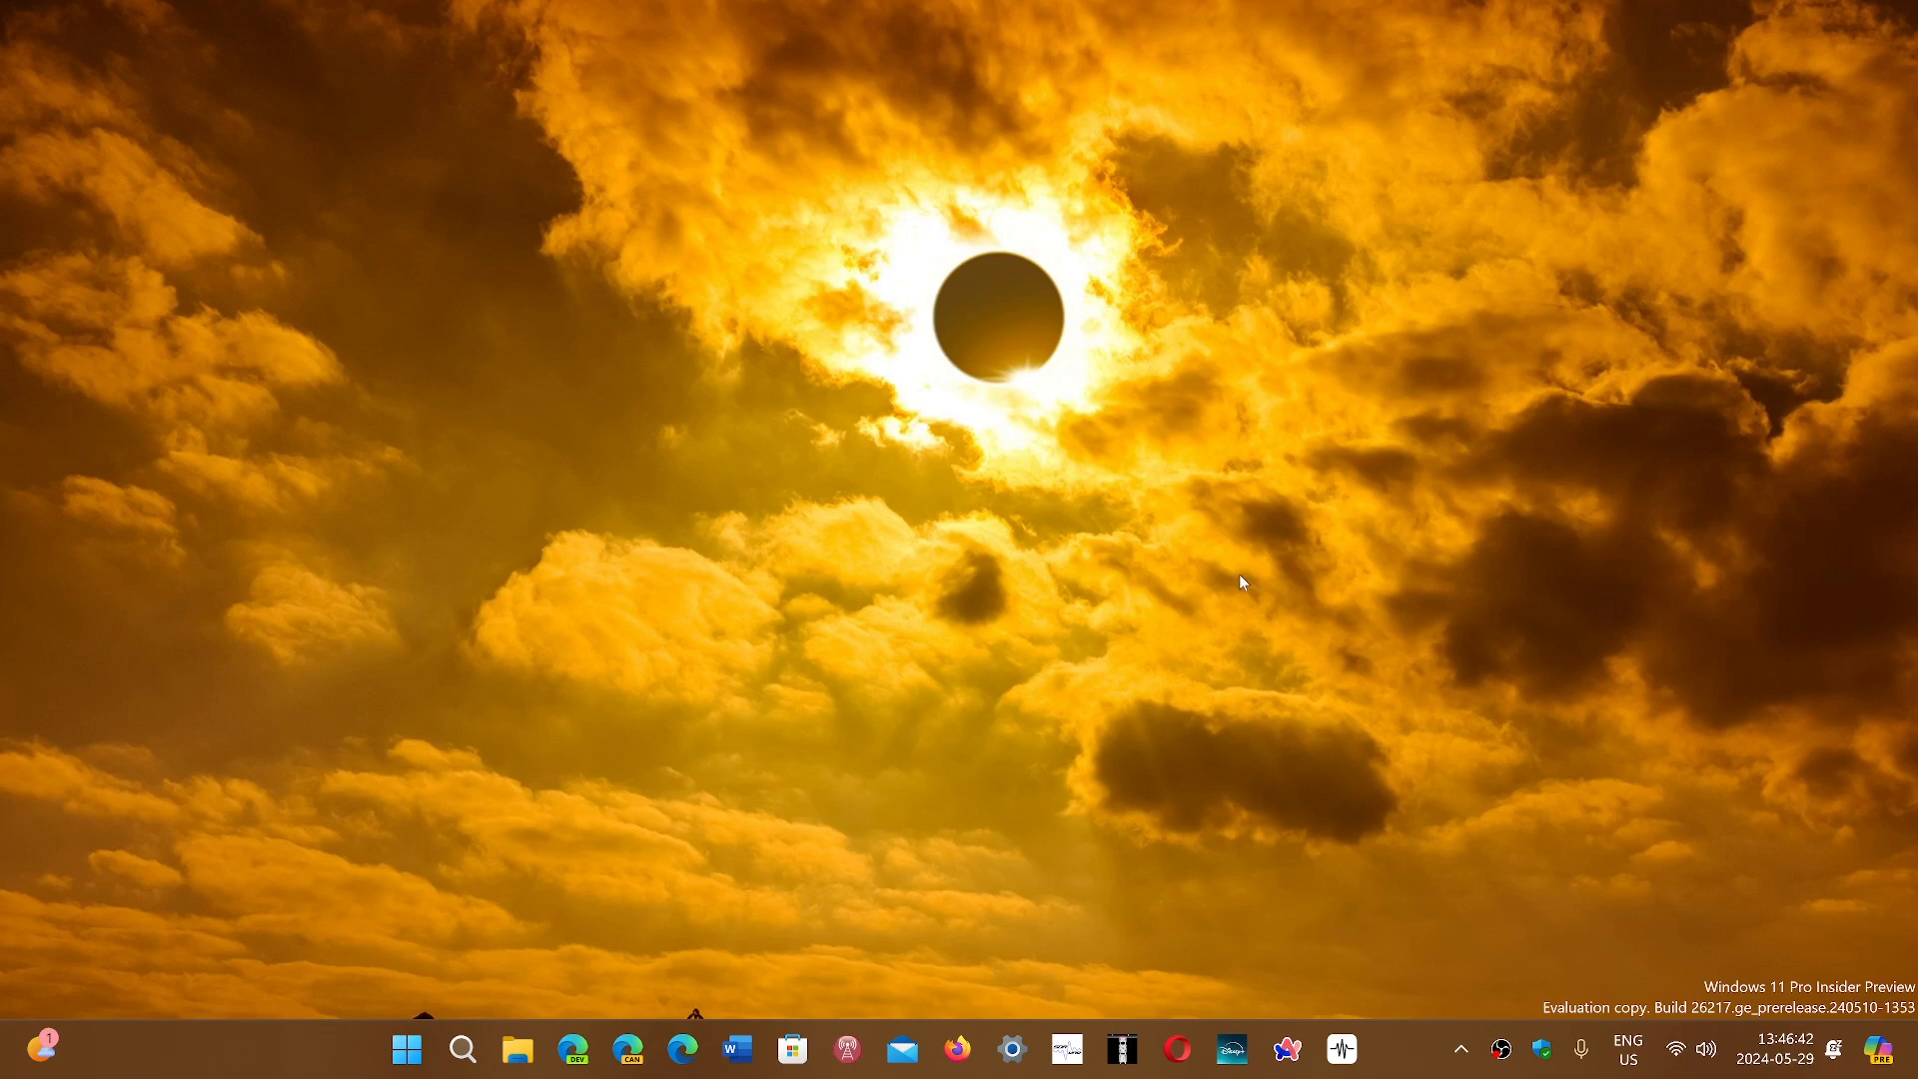
{"action": "mouse_move", "coordinate": [1390, 942]}
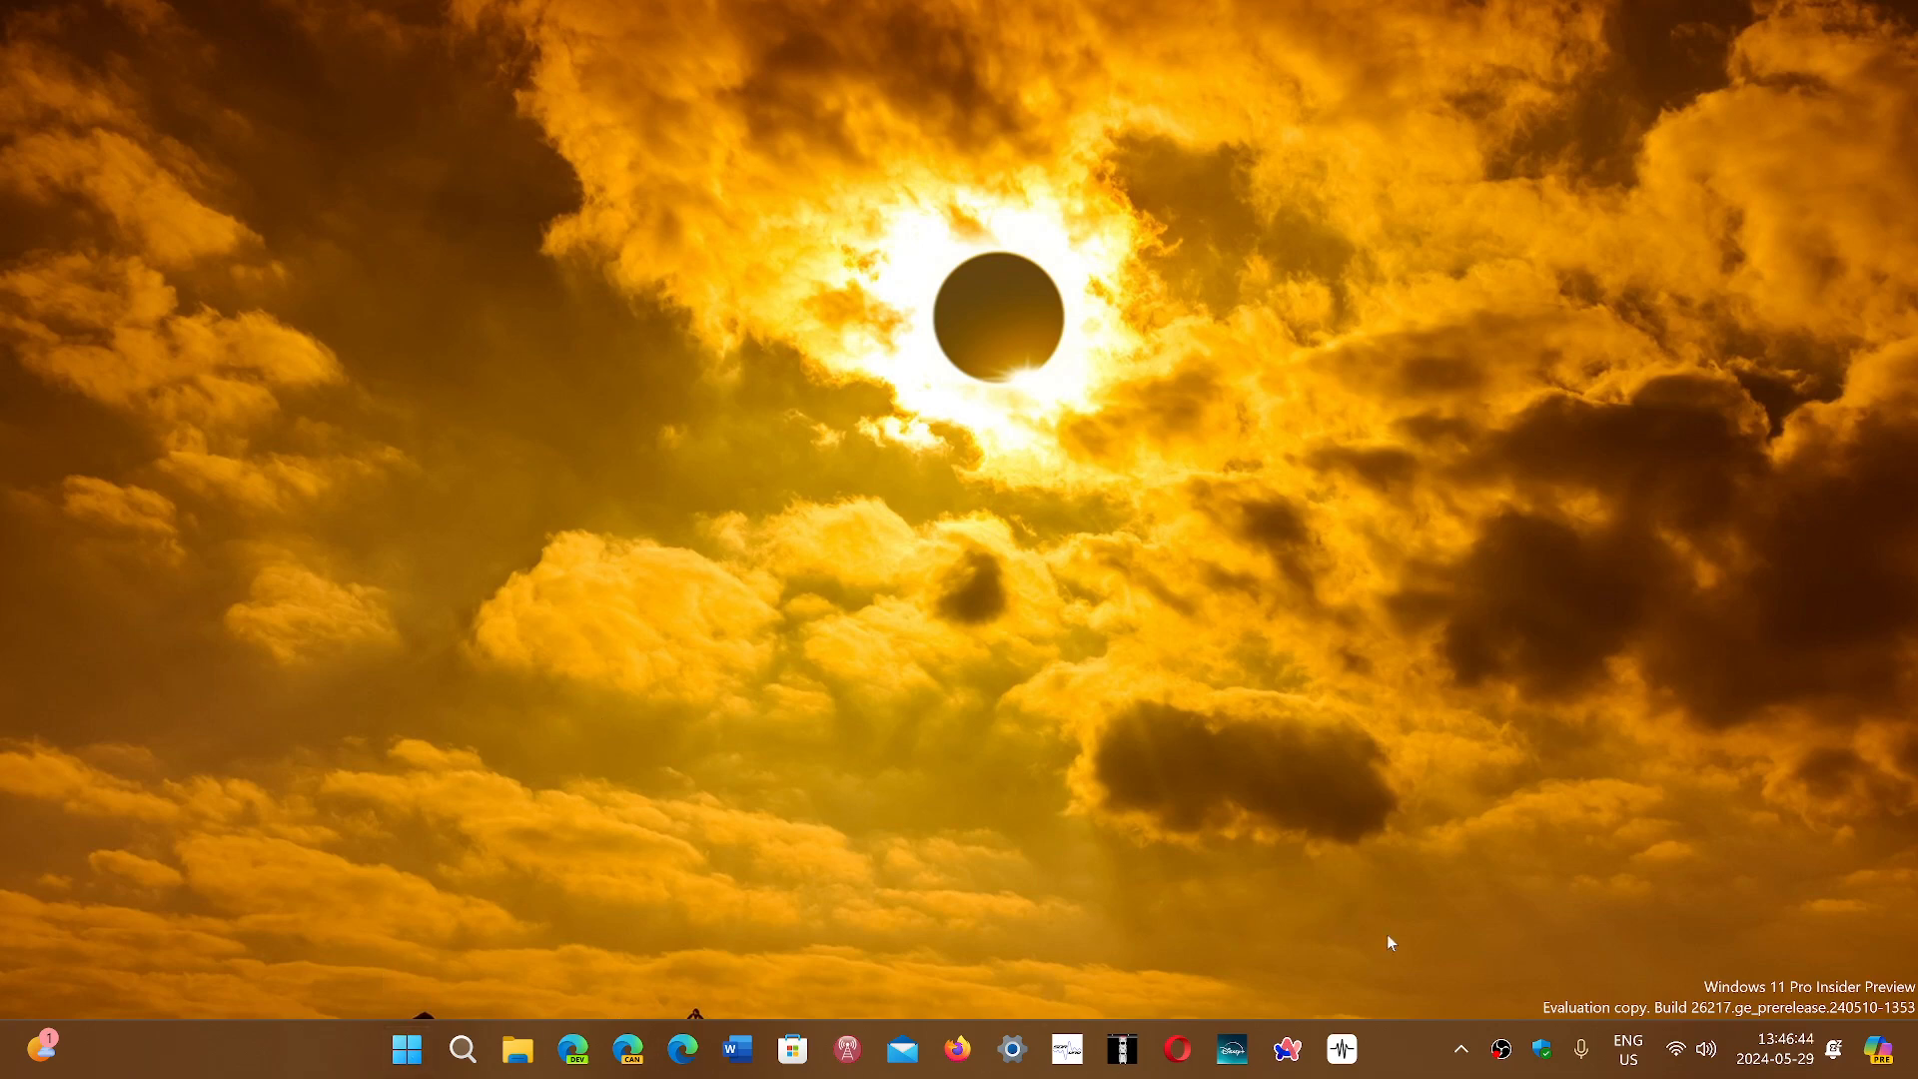
{"action": "mouse_move", "coordinate": [1508, 835]}
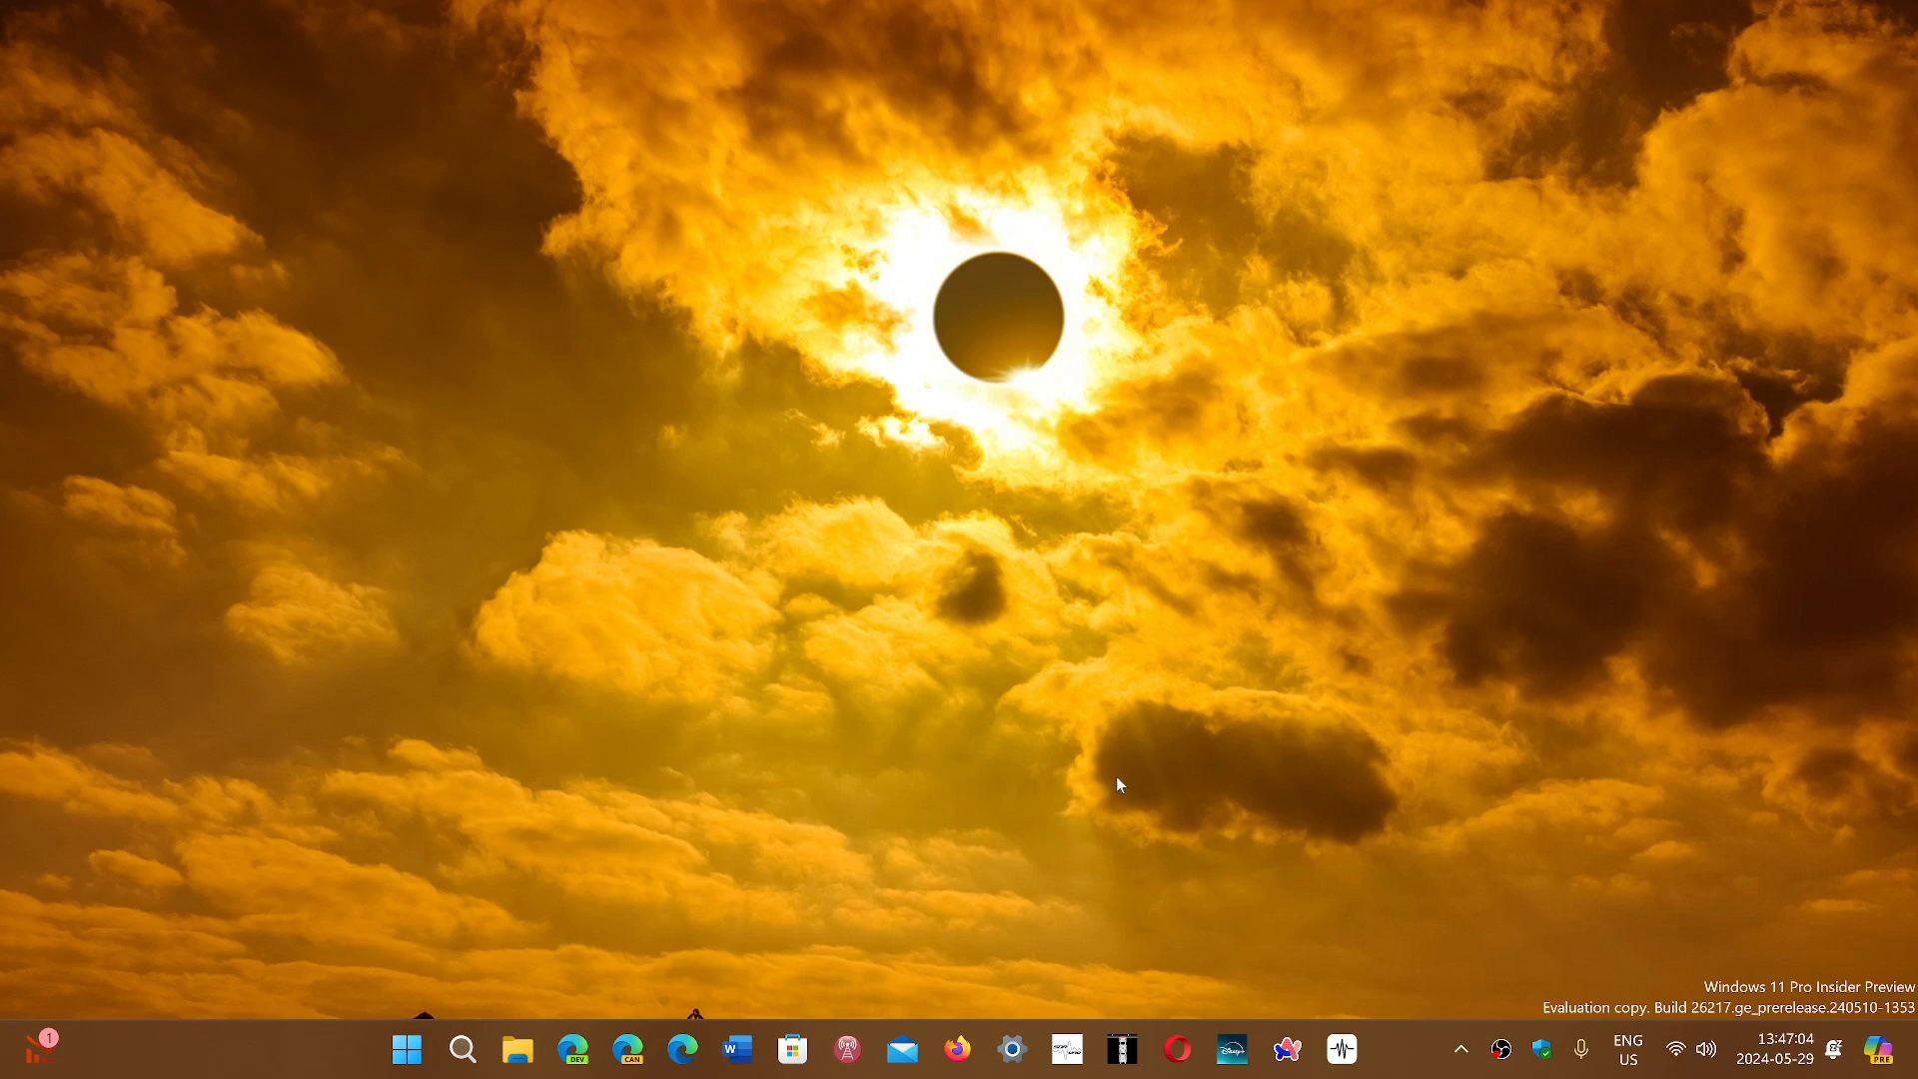
{"action": "mouse_move", "coordinate": [1659, 845]}
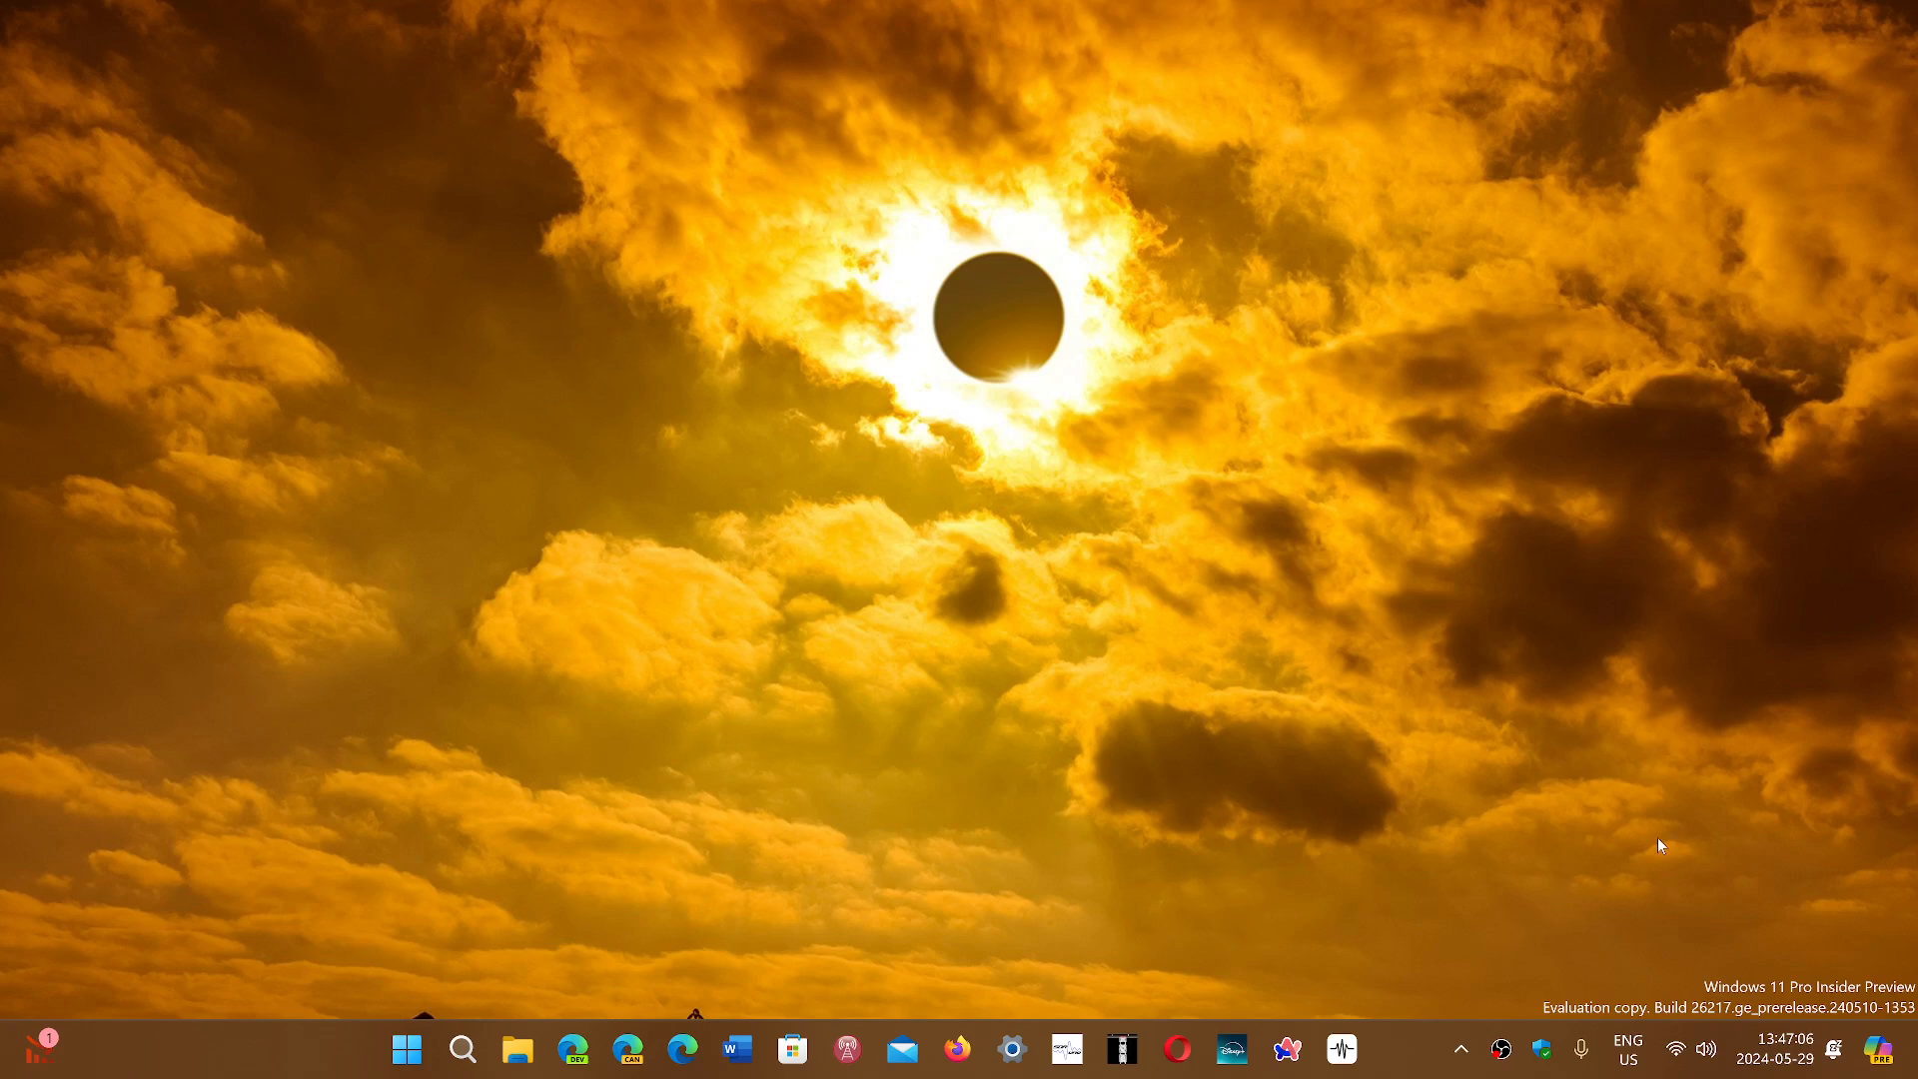
{"action": "mouse_move", "coordinate": [1500, 1050]}
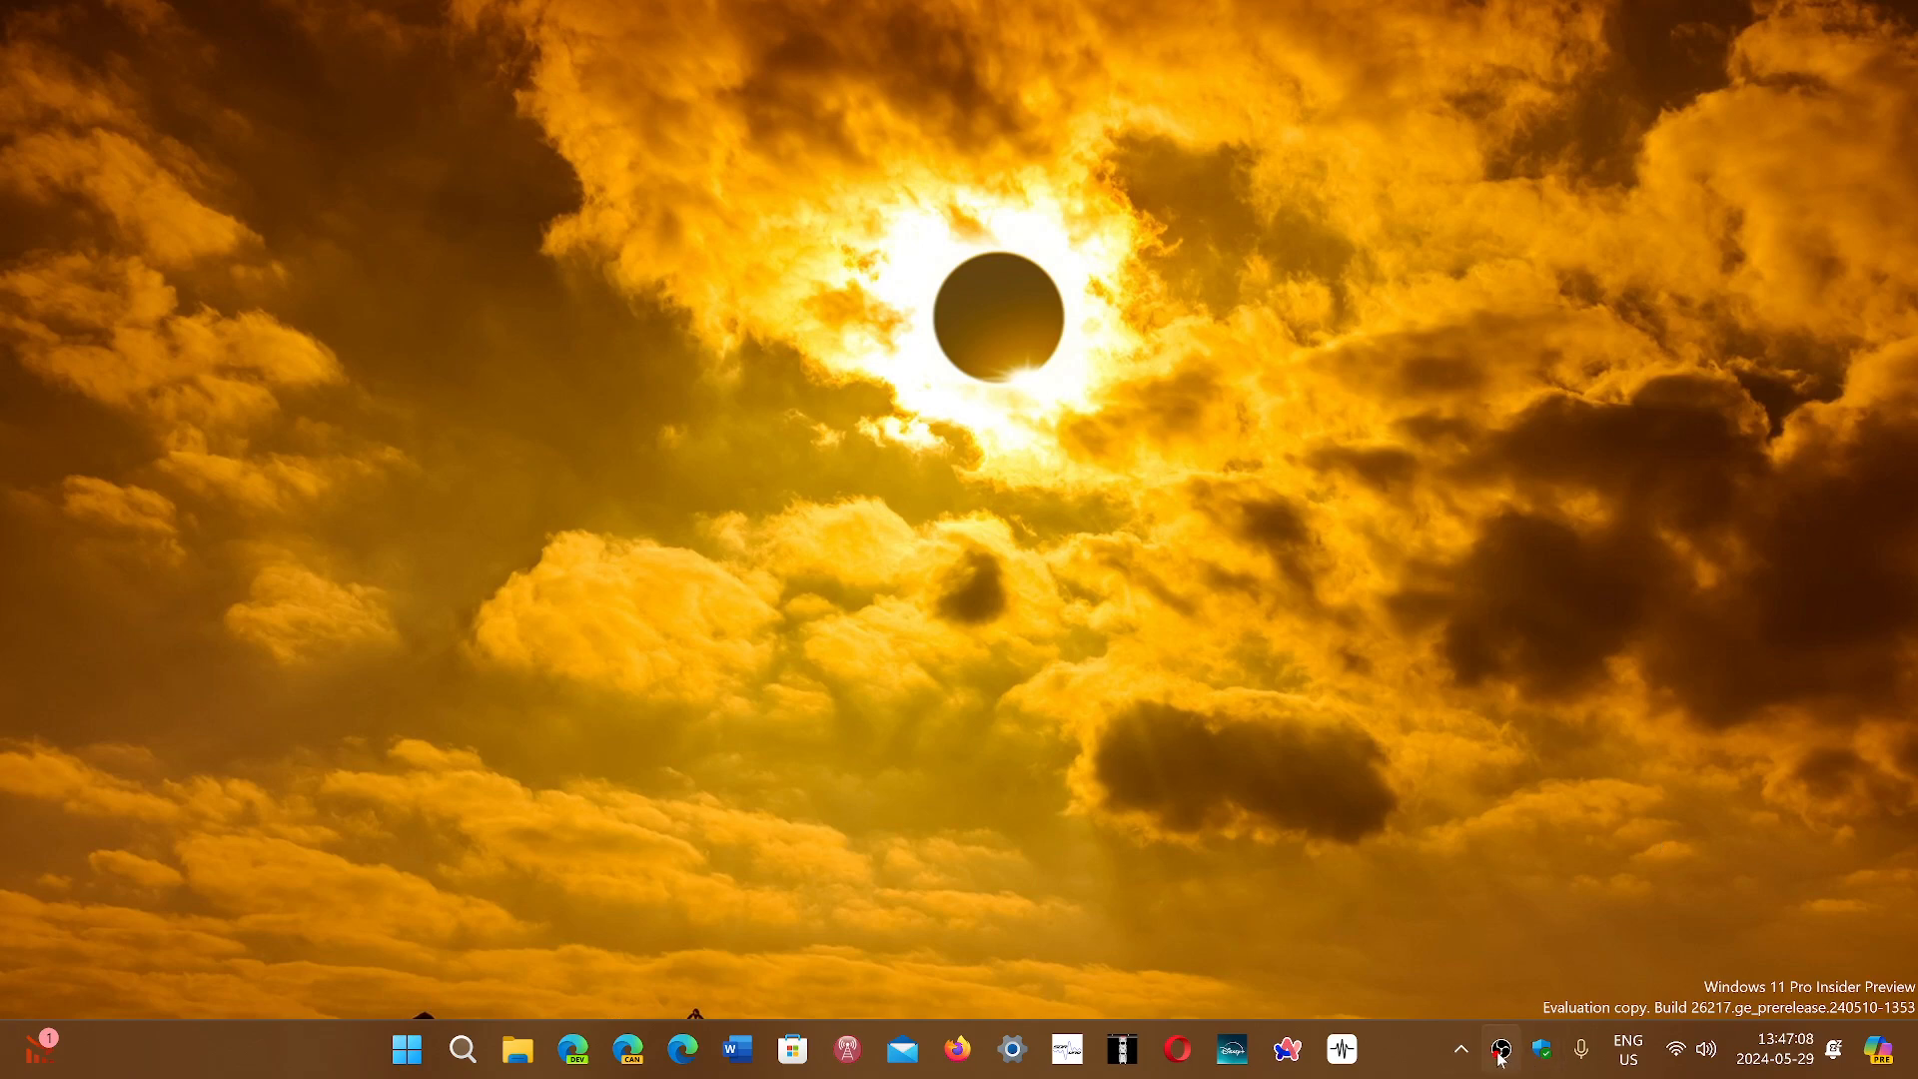
{"action": "mouse_move", "coordinate": [1416, 728]}
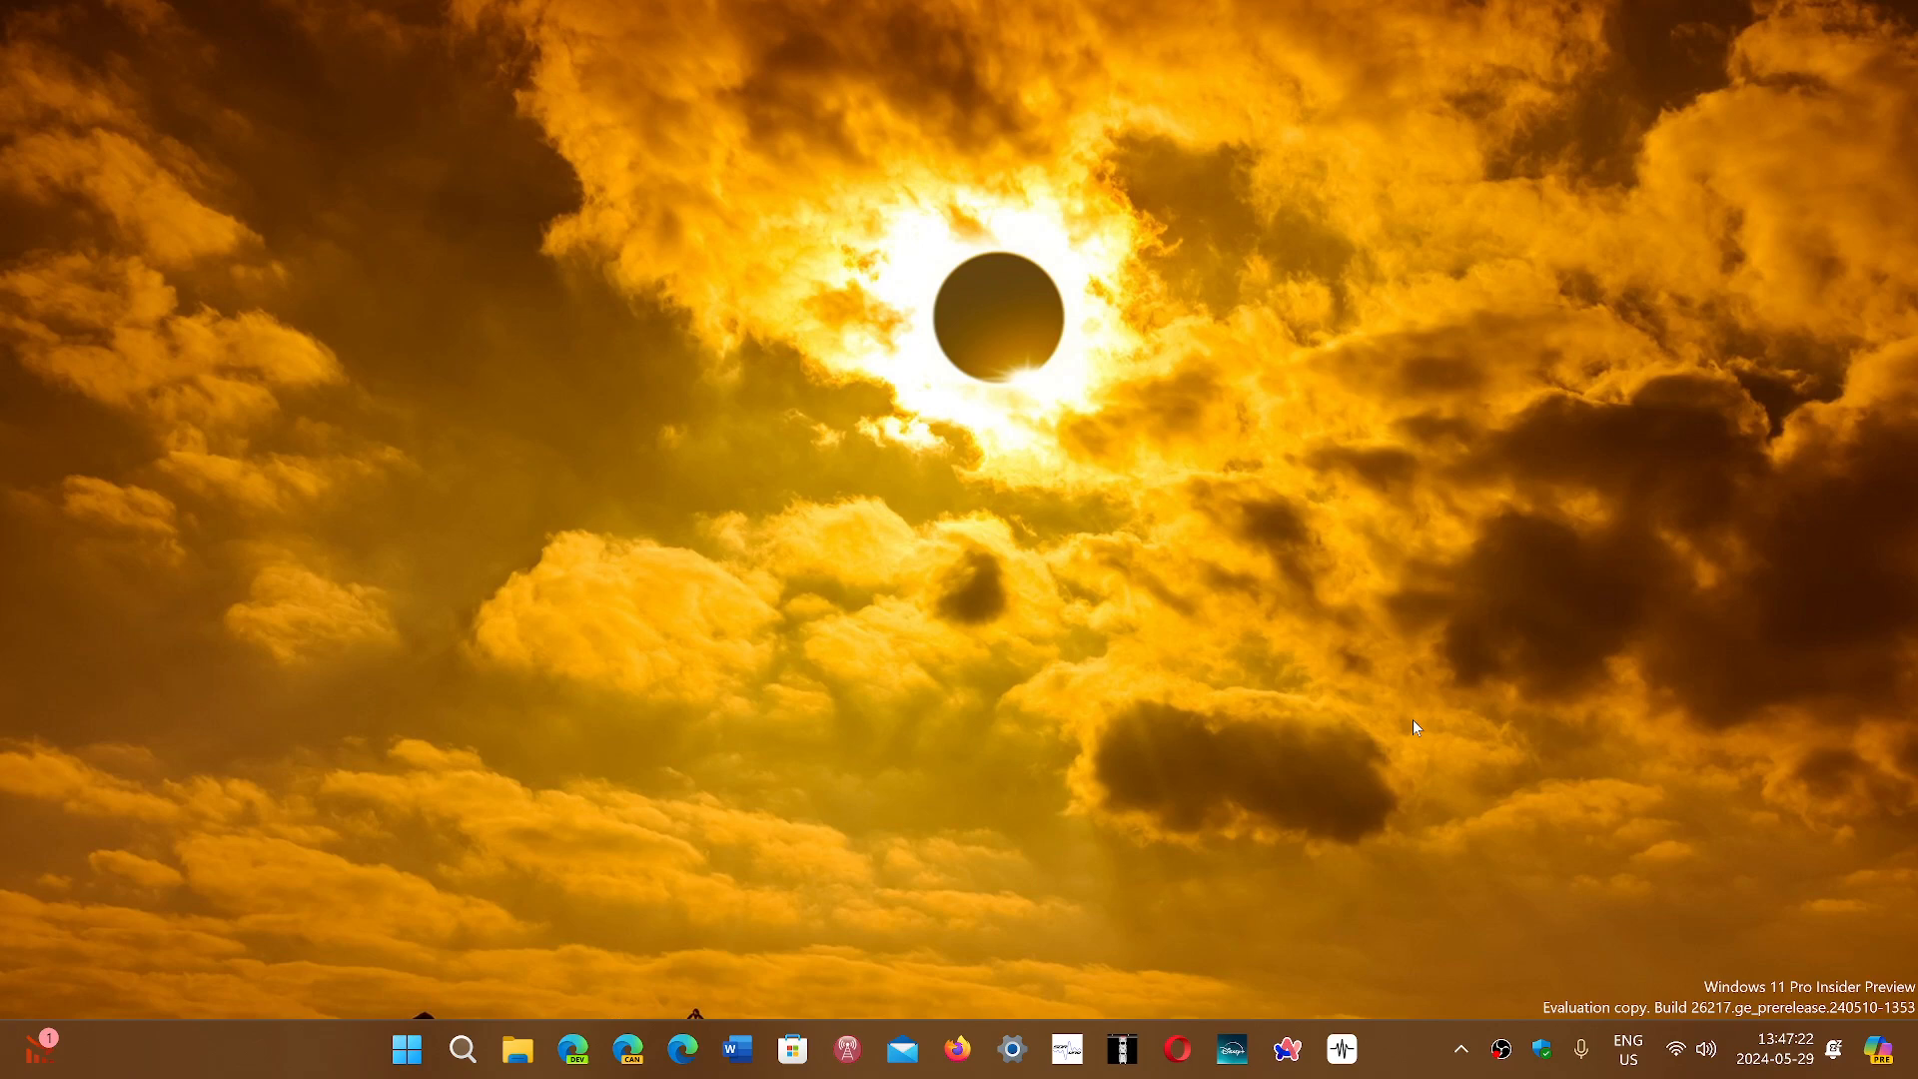
{"action": "mouse_move", "coordinate": [1105, 792]}
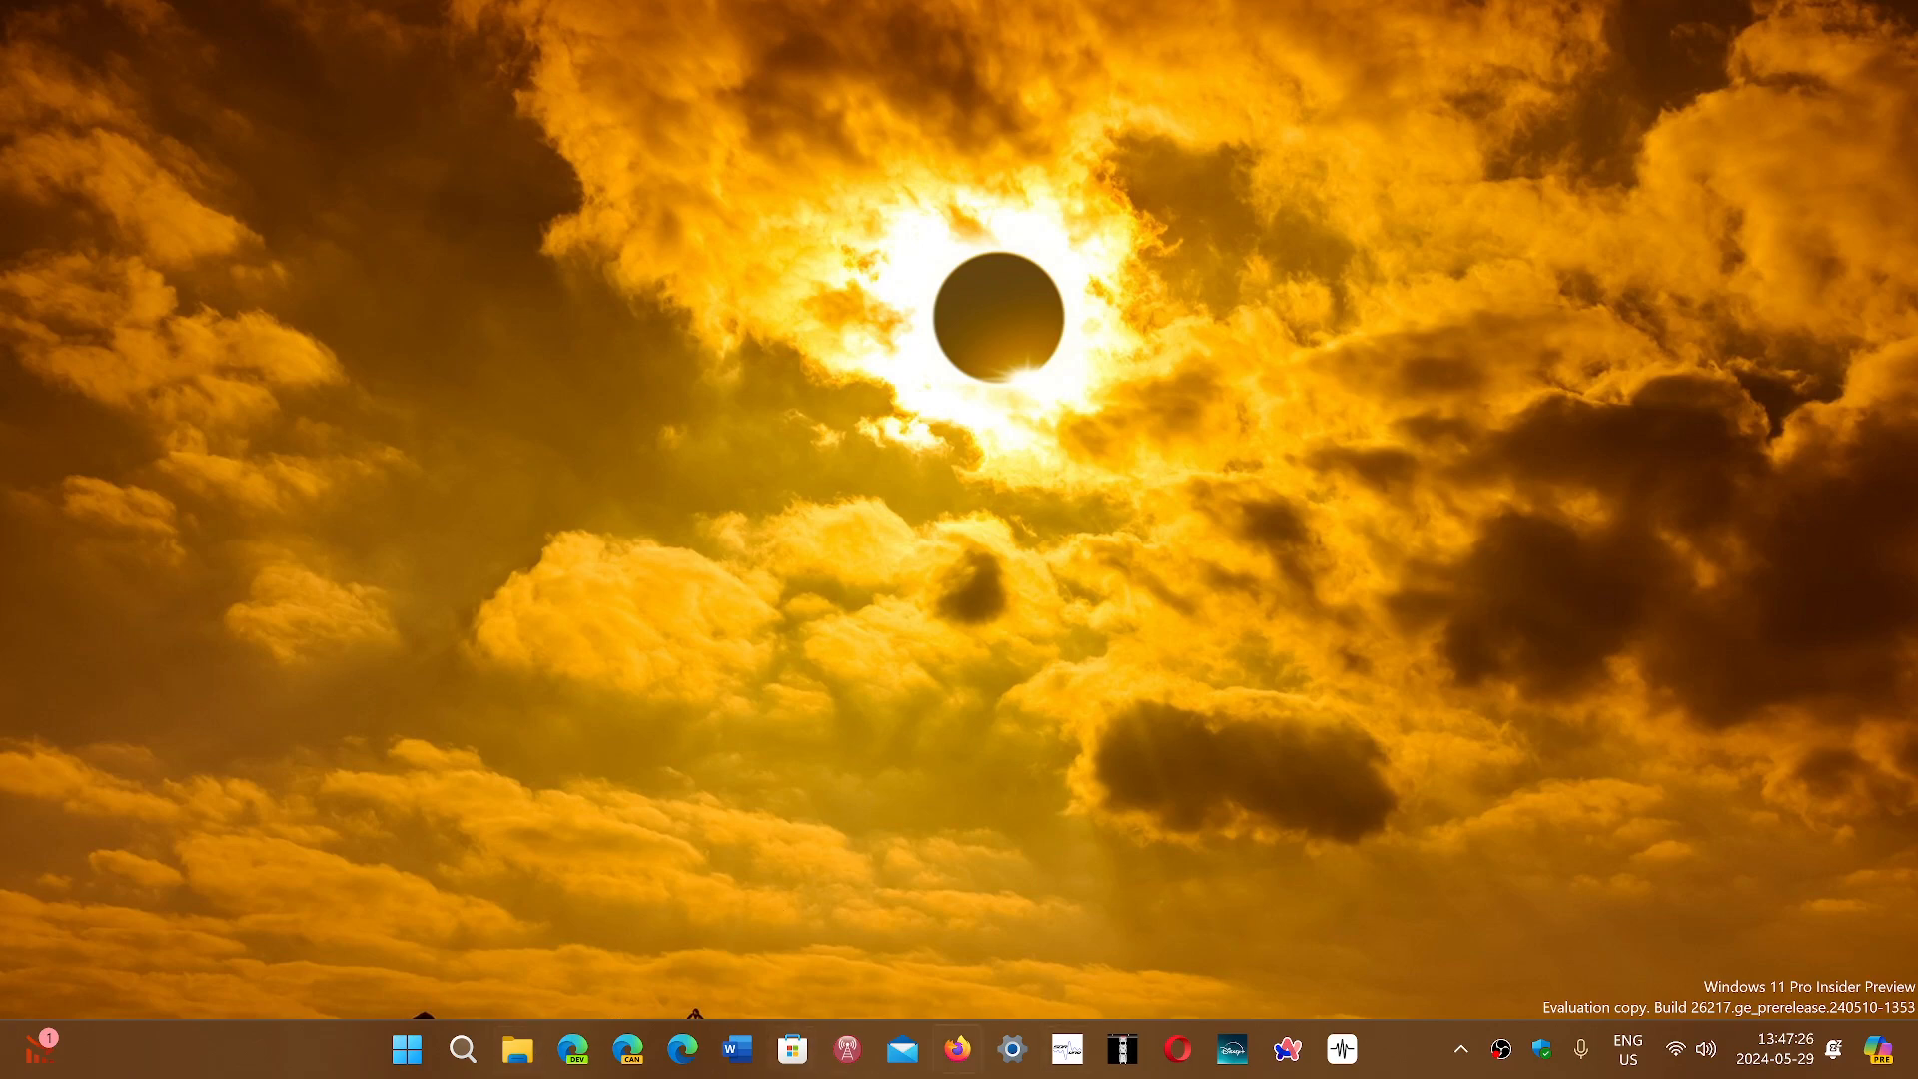
{"action": "mouse_move", "coordinate": [1132, 740]}
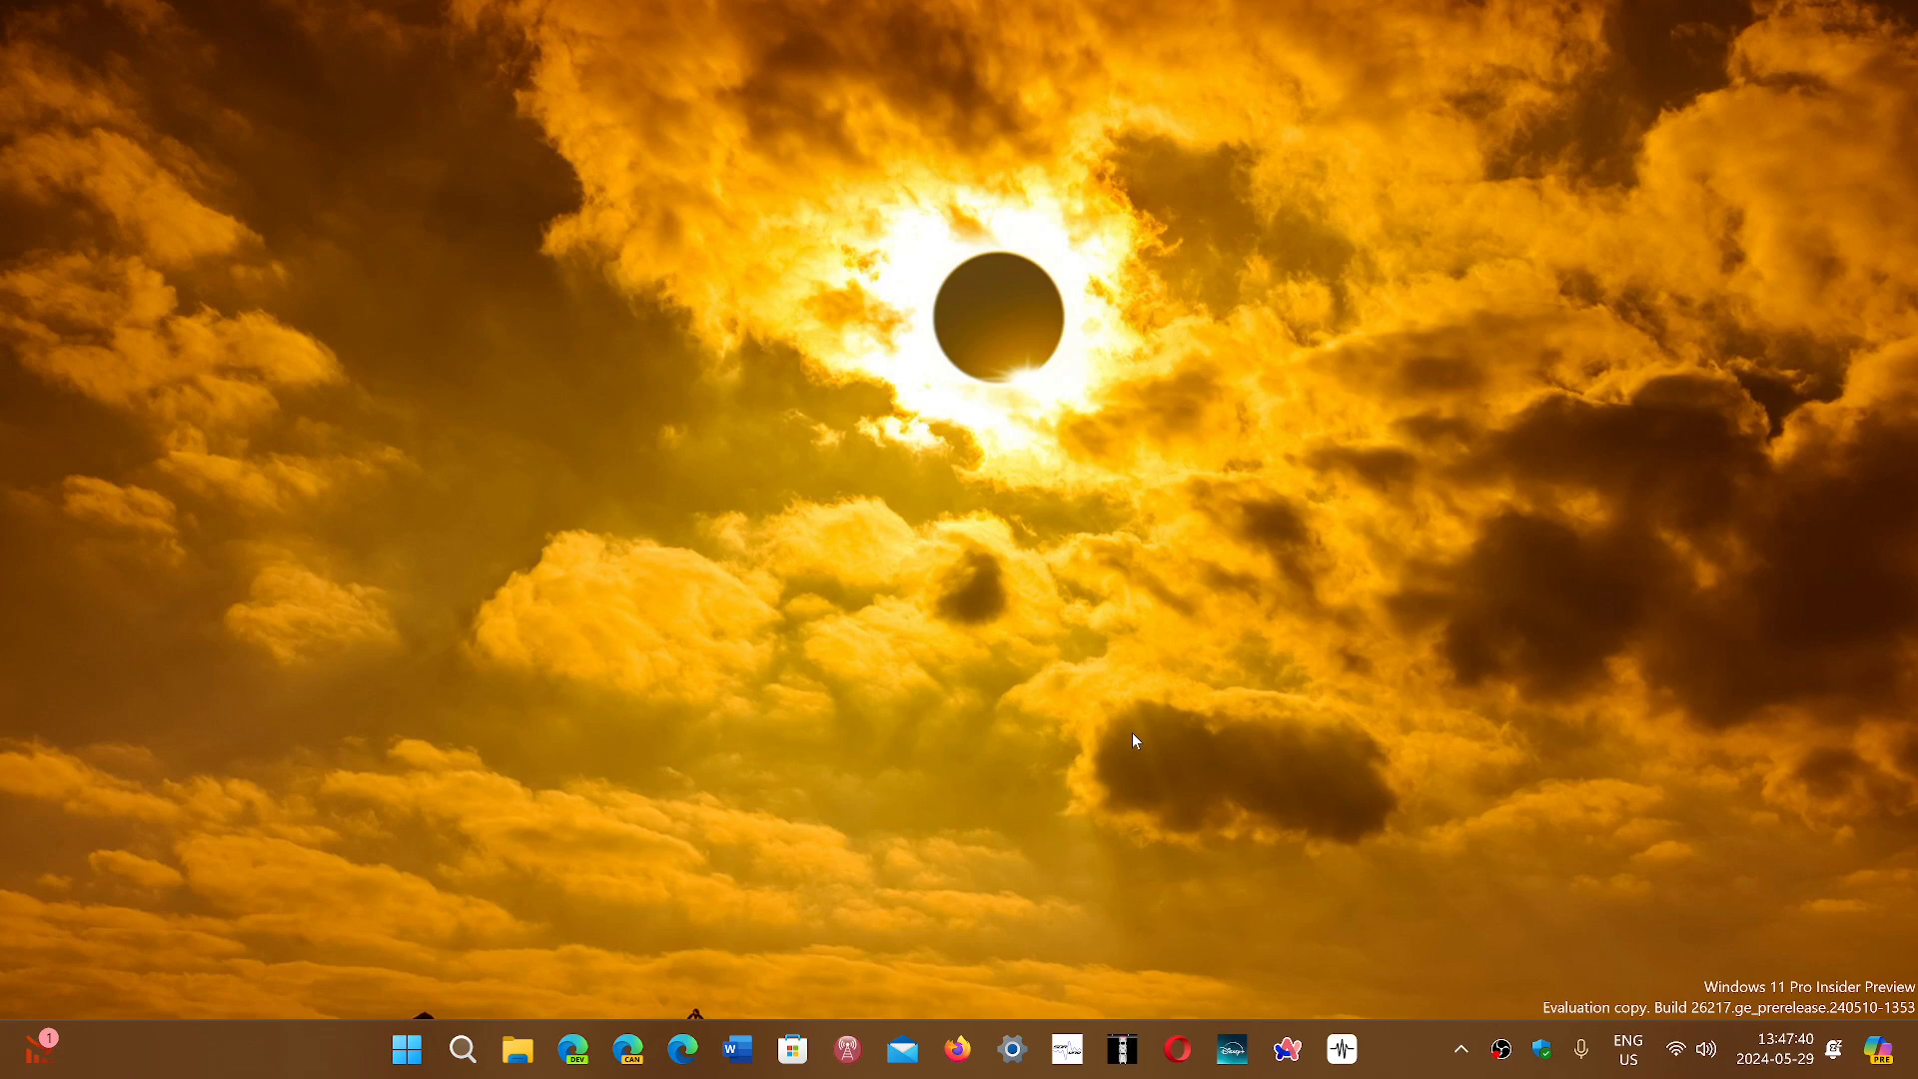
{"action": "mouse_move", "coordinate": [521, 828]}
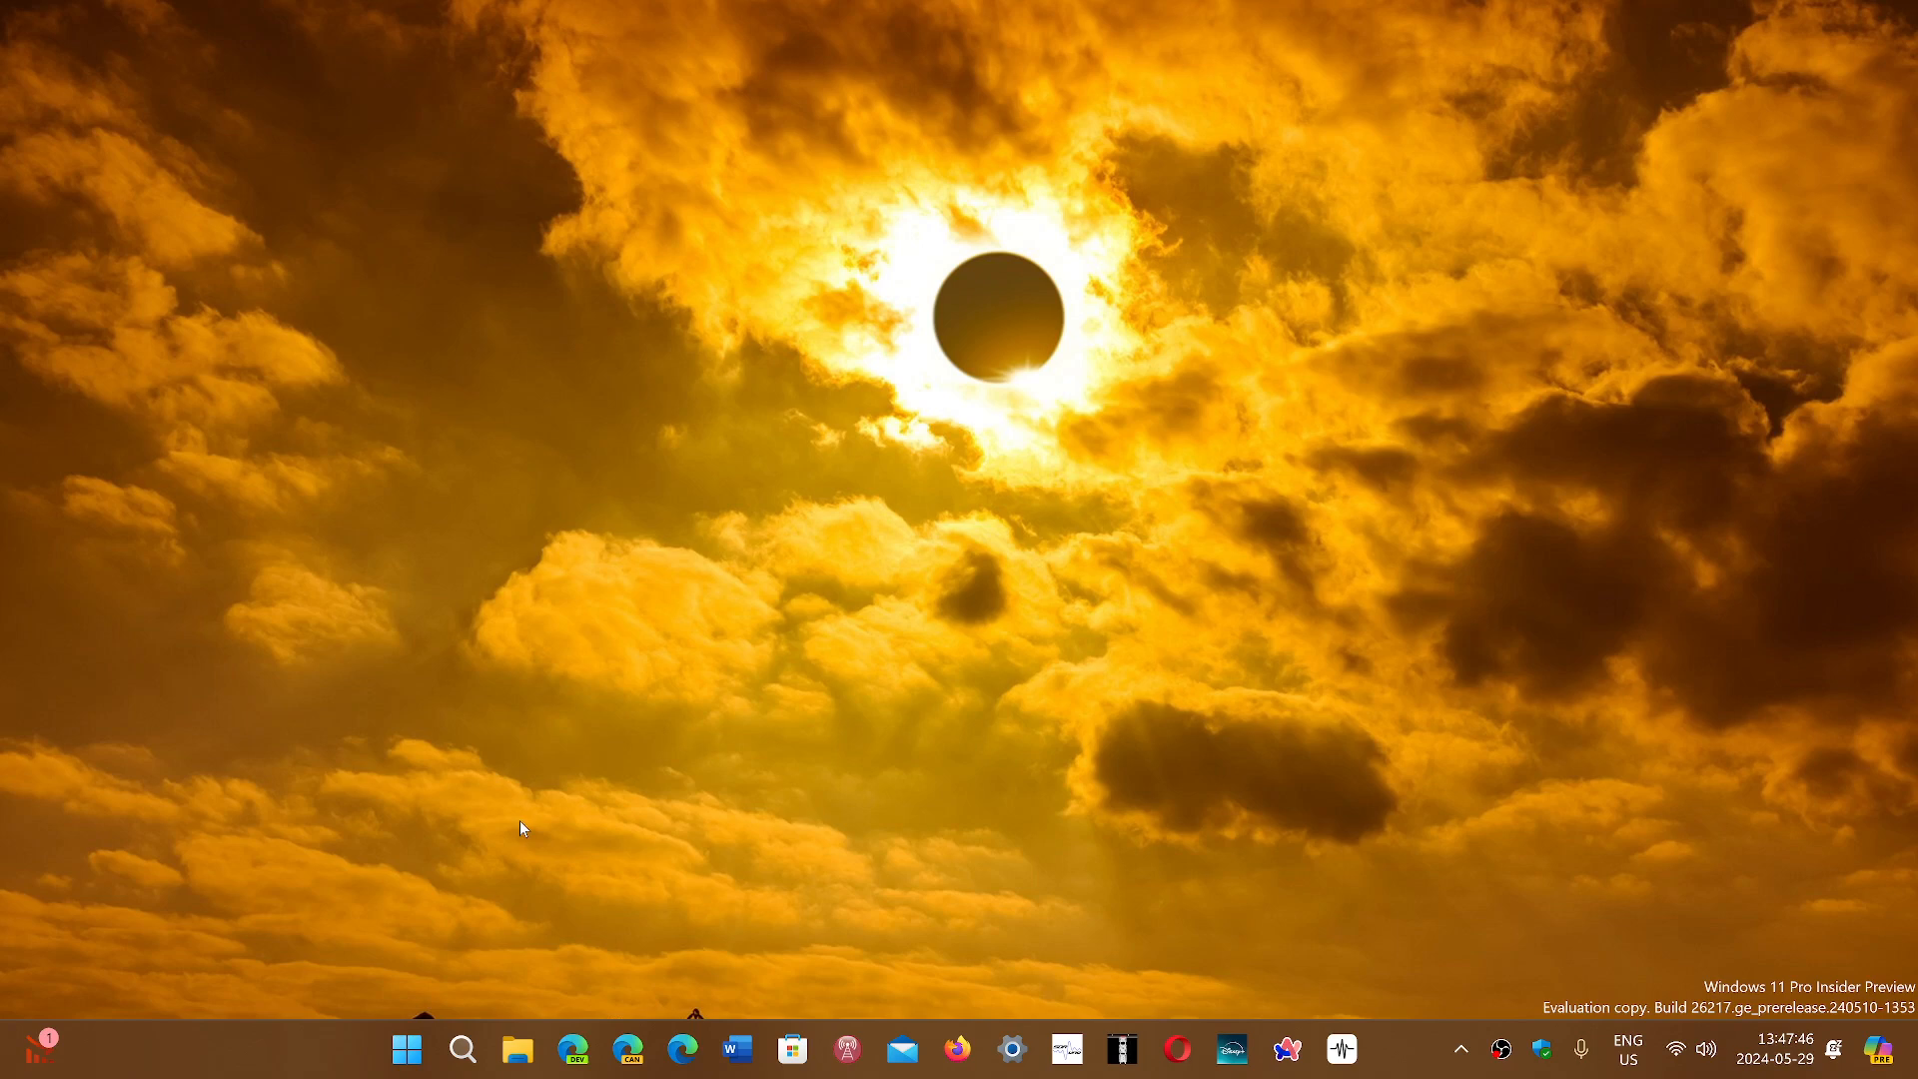
{"action": "mouse_move", "coordinate": [873, 755]}
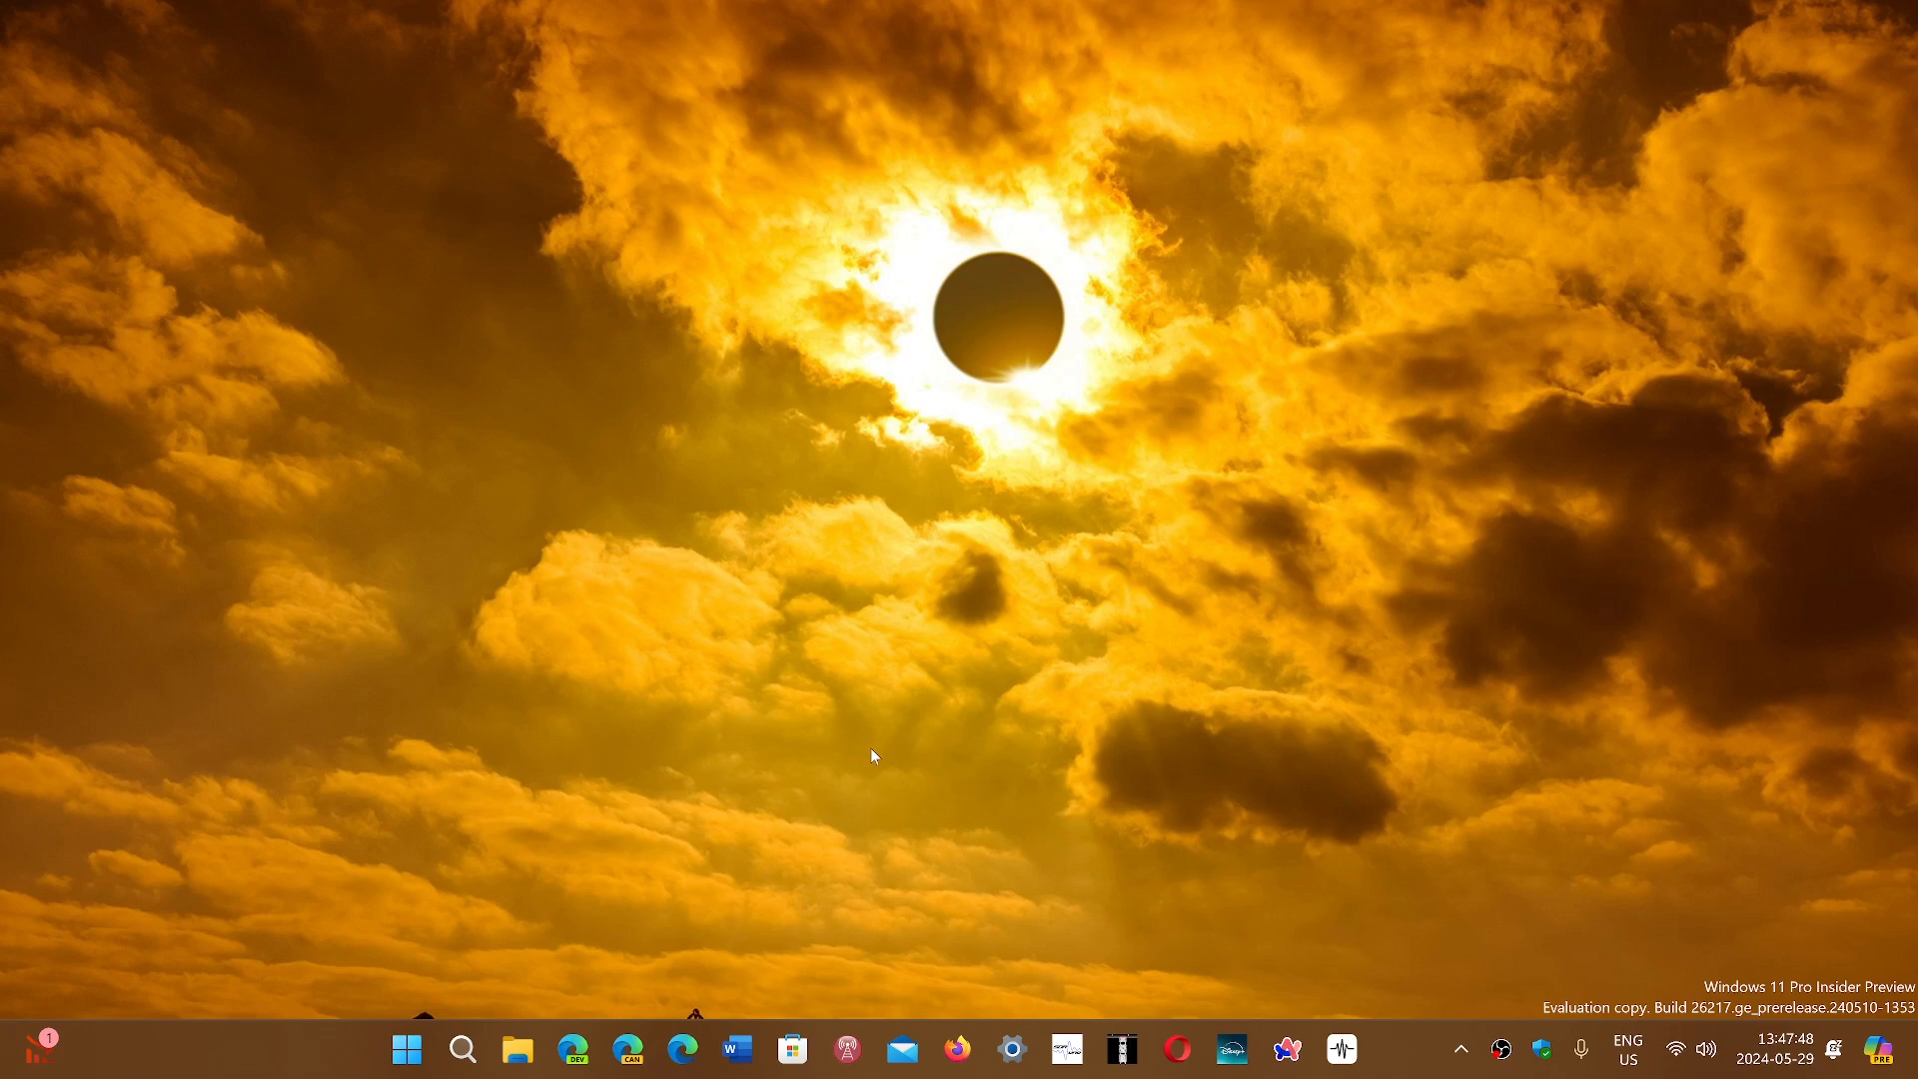
{"action": "mouse_move", "coordinate": [635, 530]}
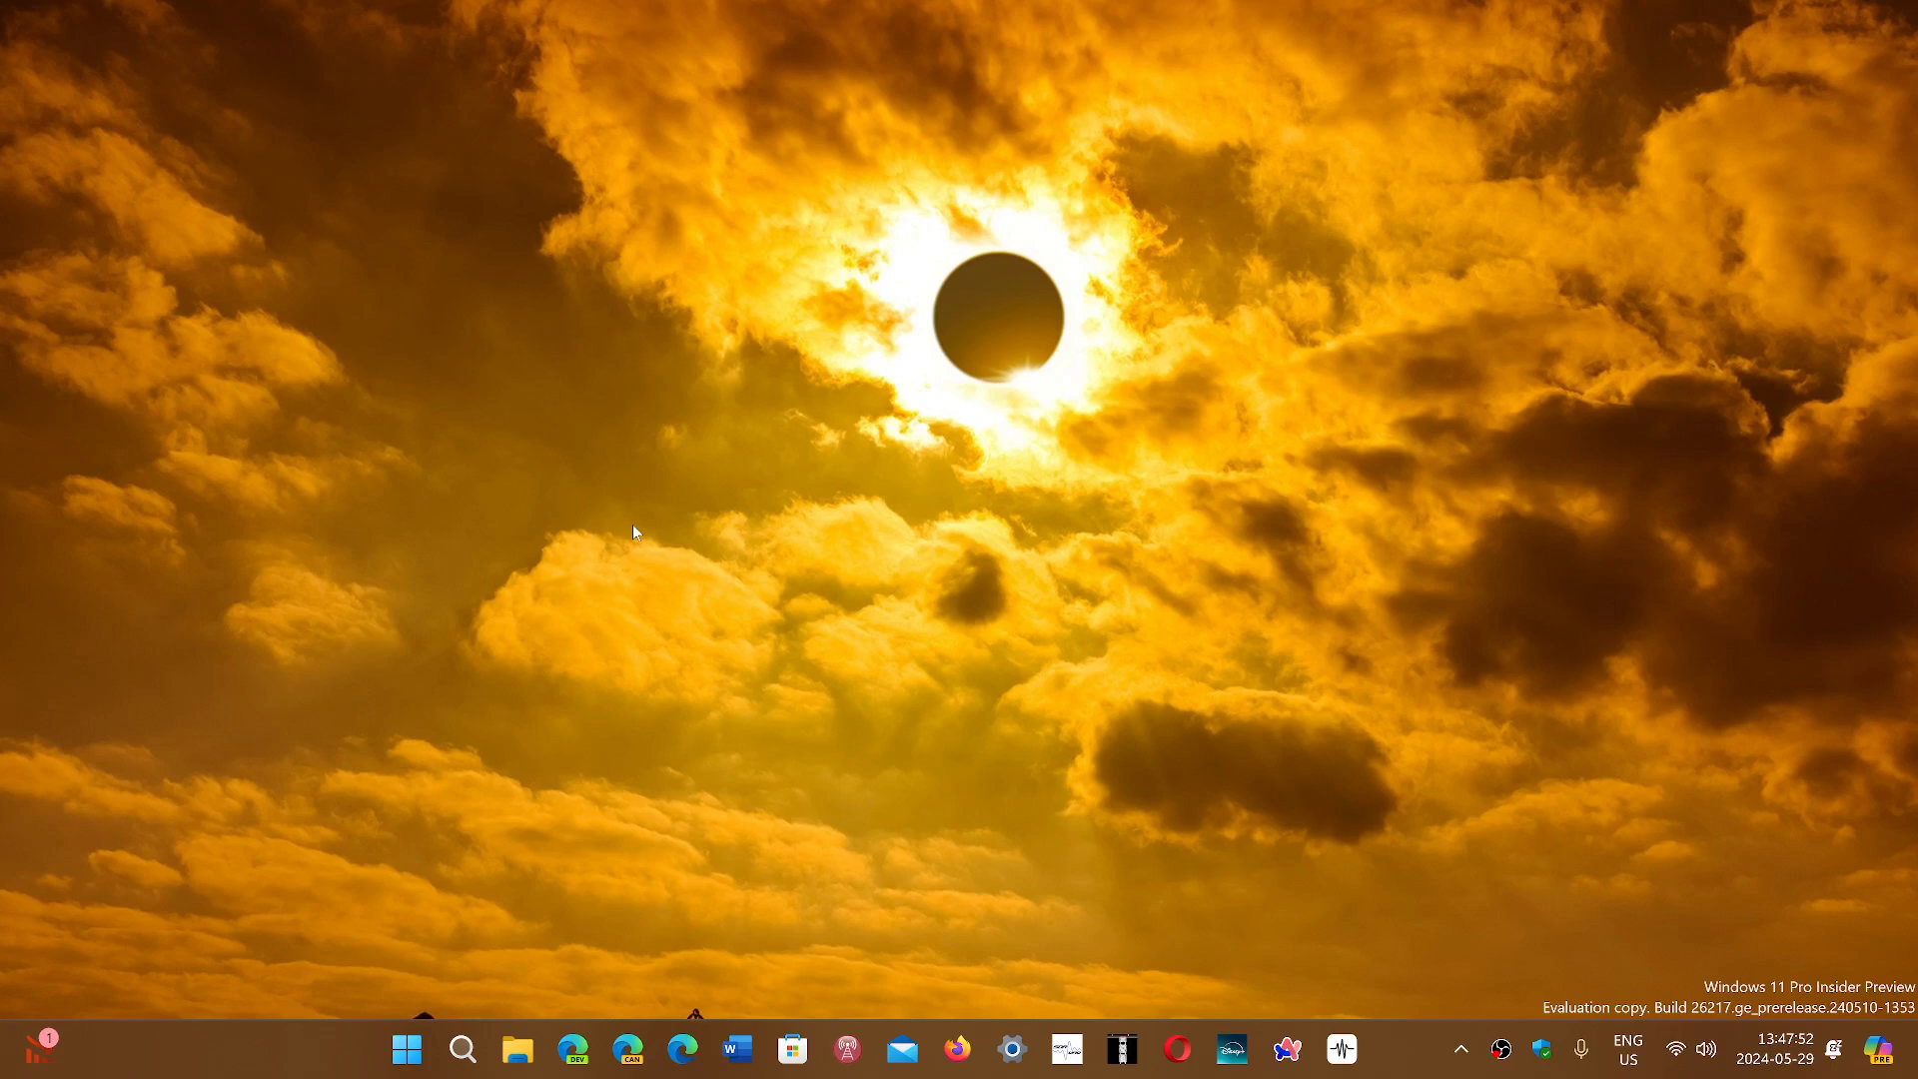
{"action": "mouse_move", "coordinate": [851, 728]}
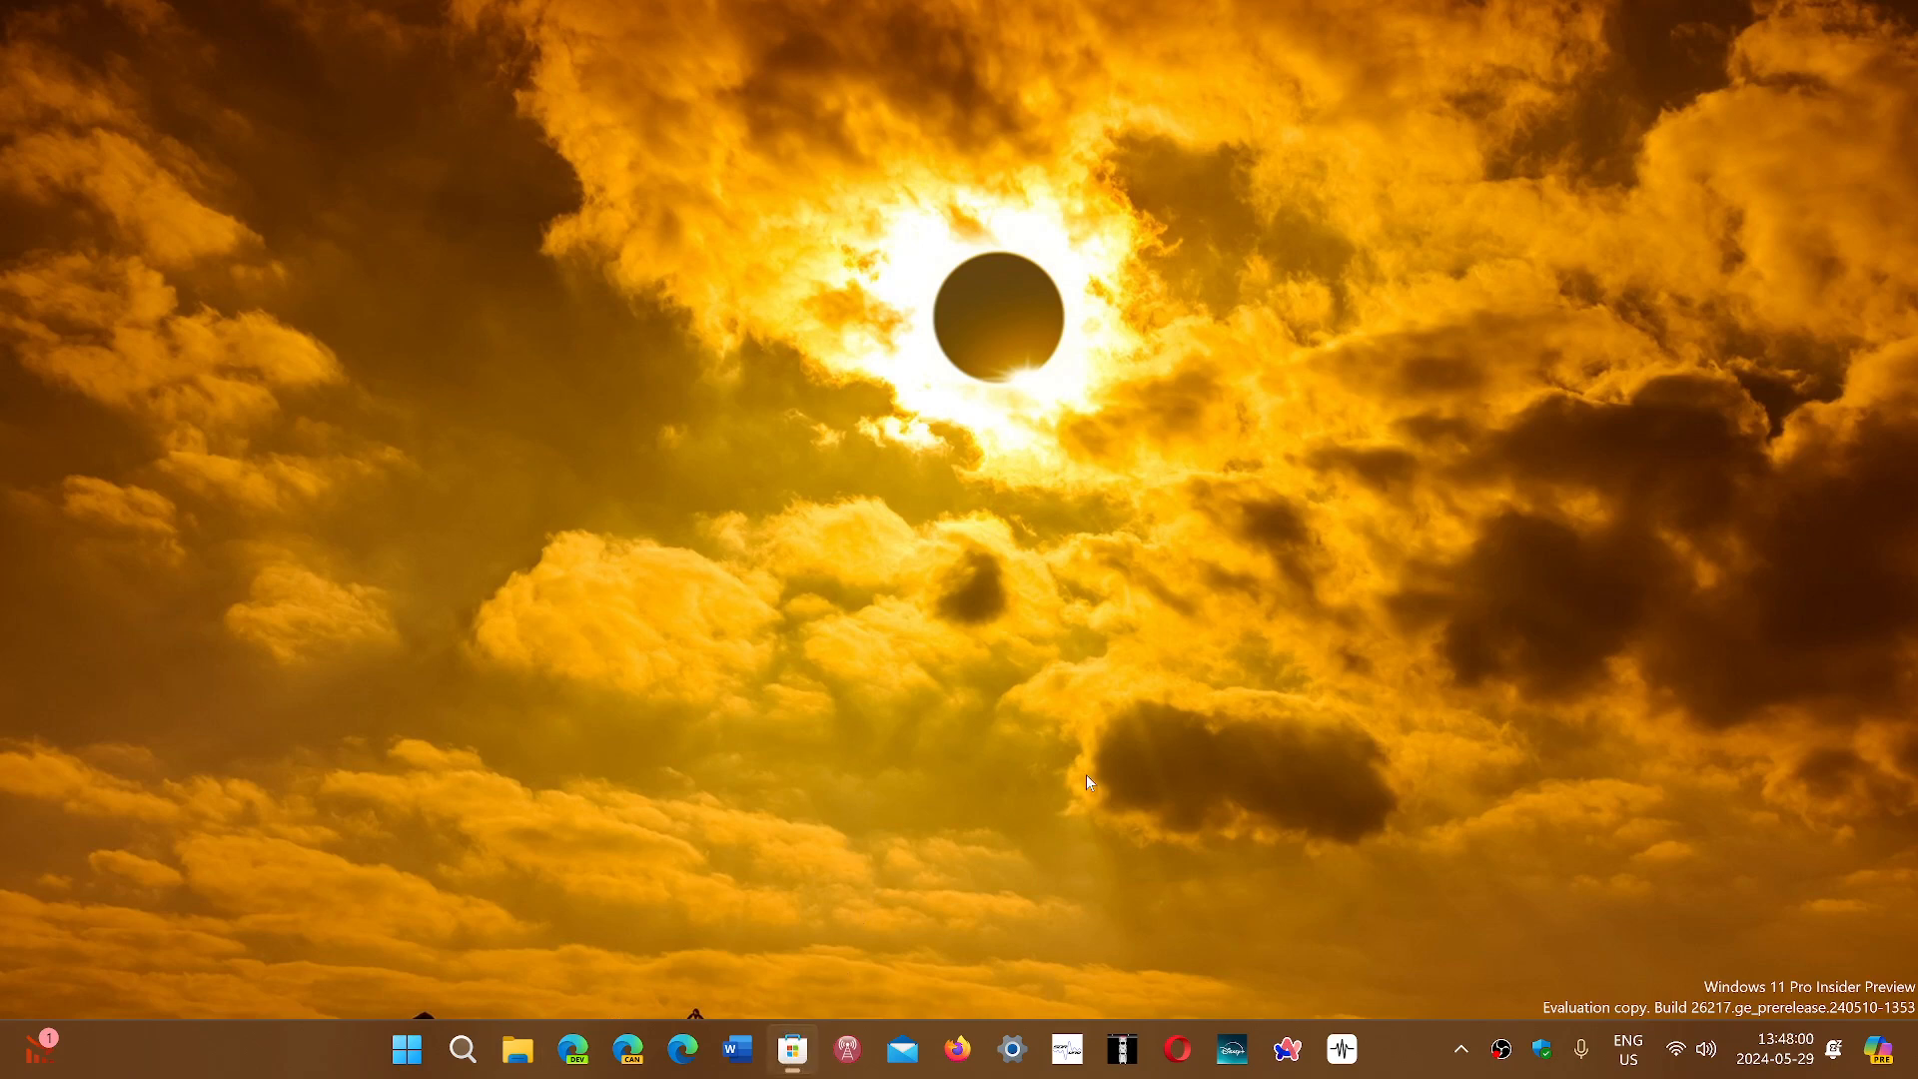
Launch Microsoft Store from the taskbar and go to the Library of installed apps and updates.
{"action": "left_click", "coordinate": [791, 1048]}
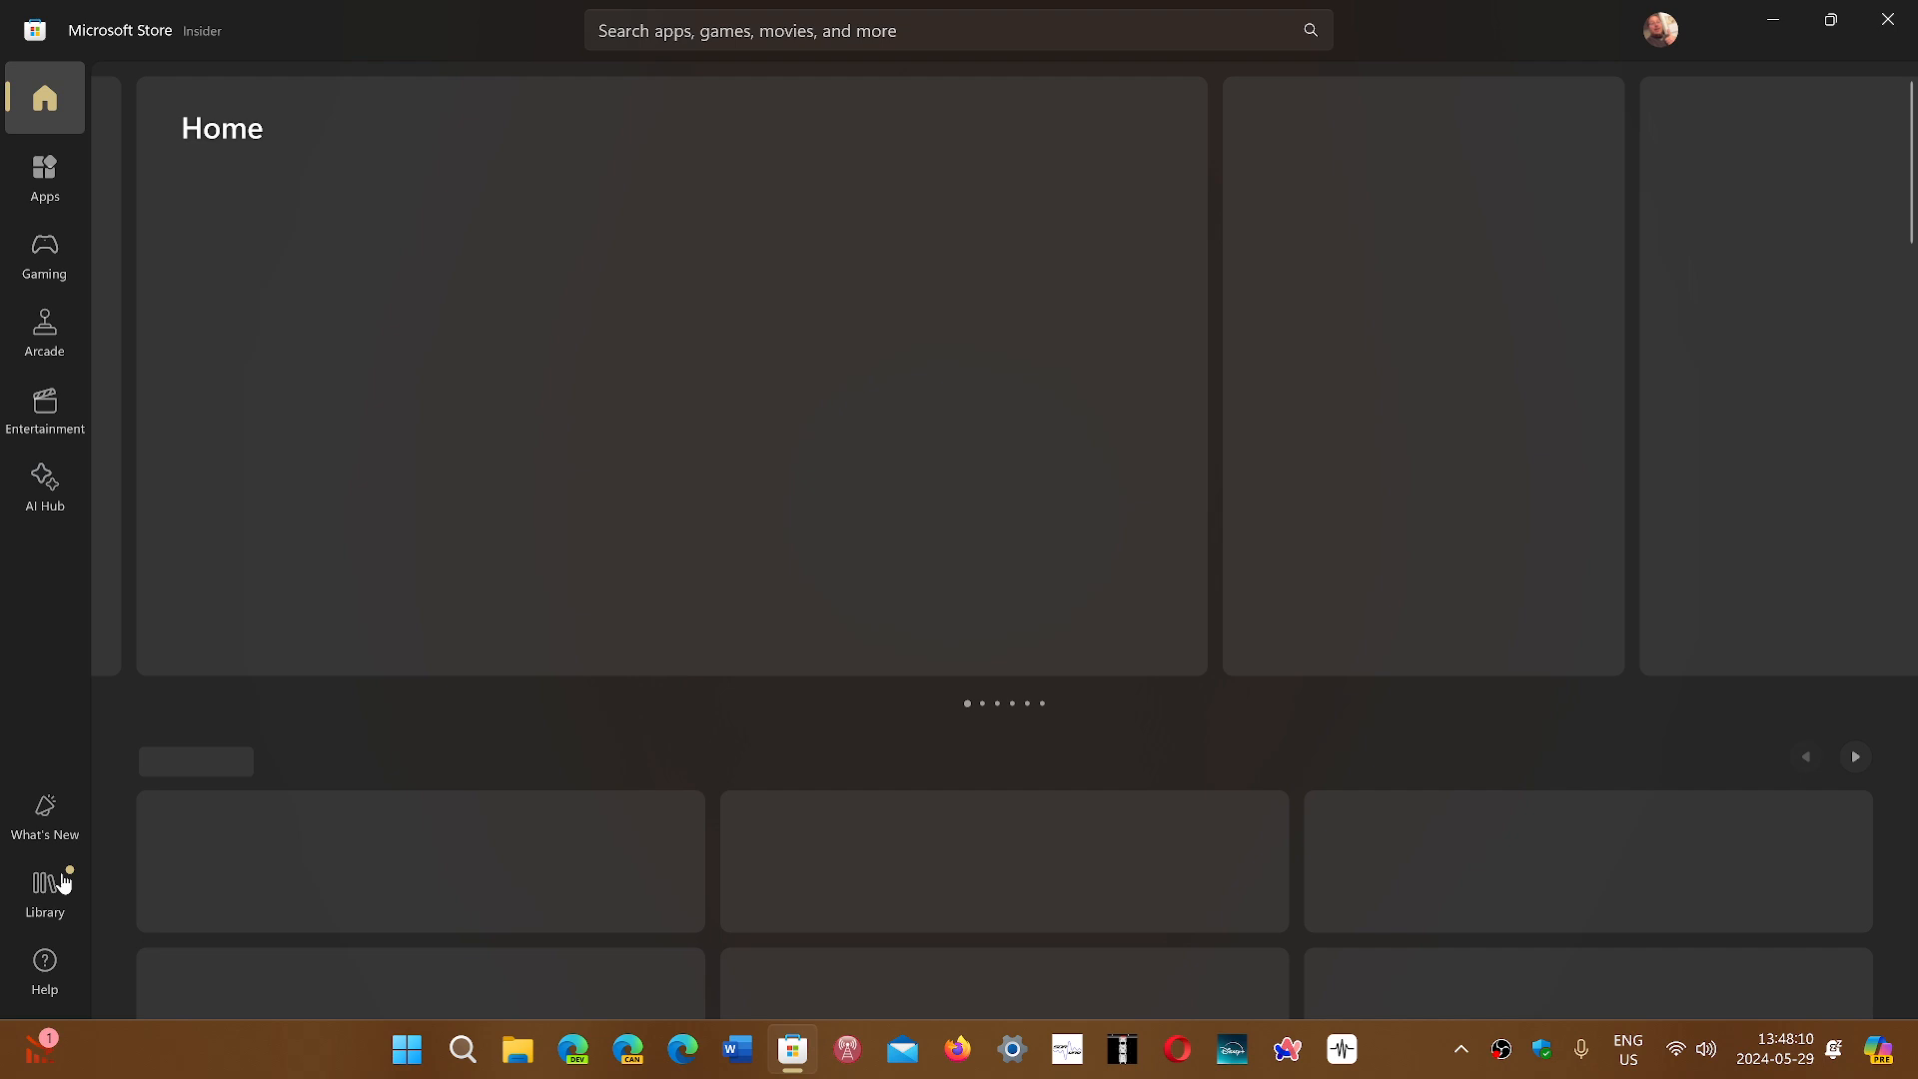
{"action": "left_click", "coordinate": [44, 892]}
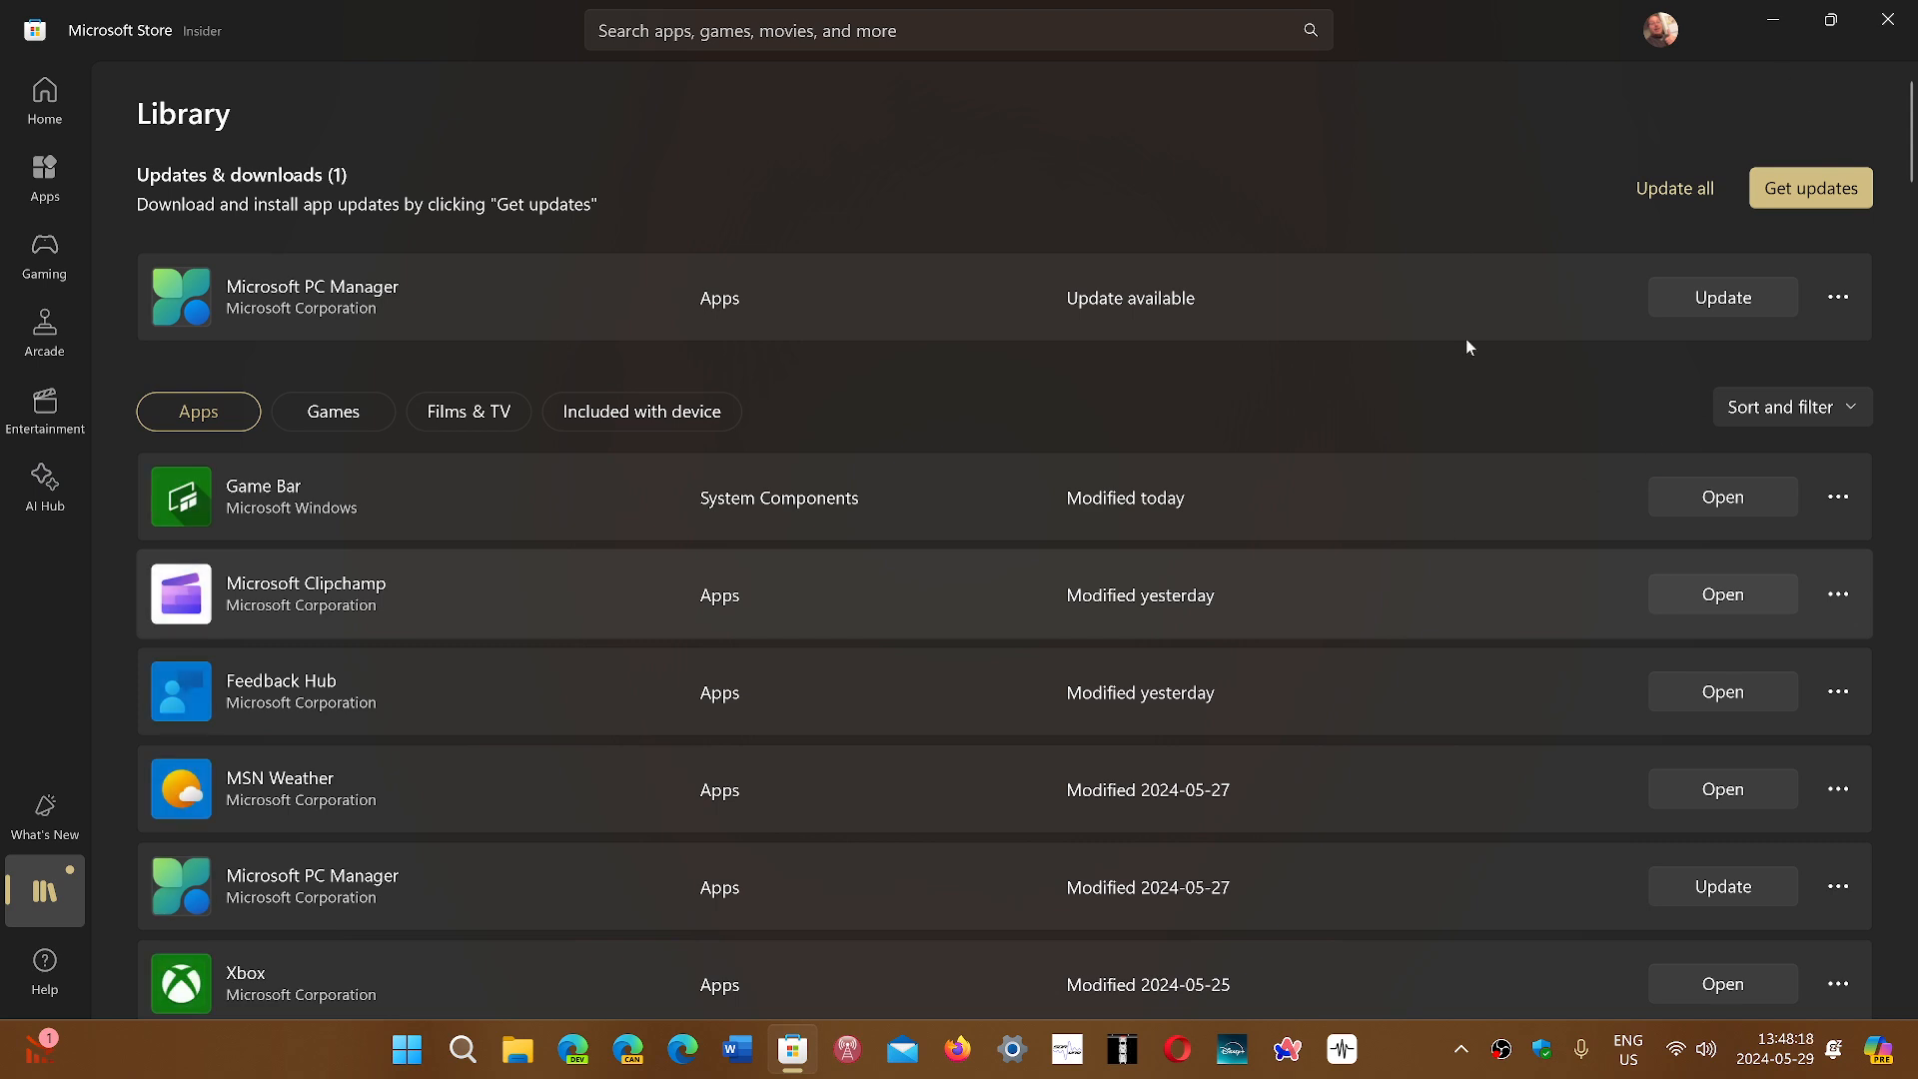
{"action": "mouse_move", "coordinate": [299, 307]}
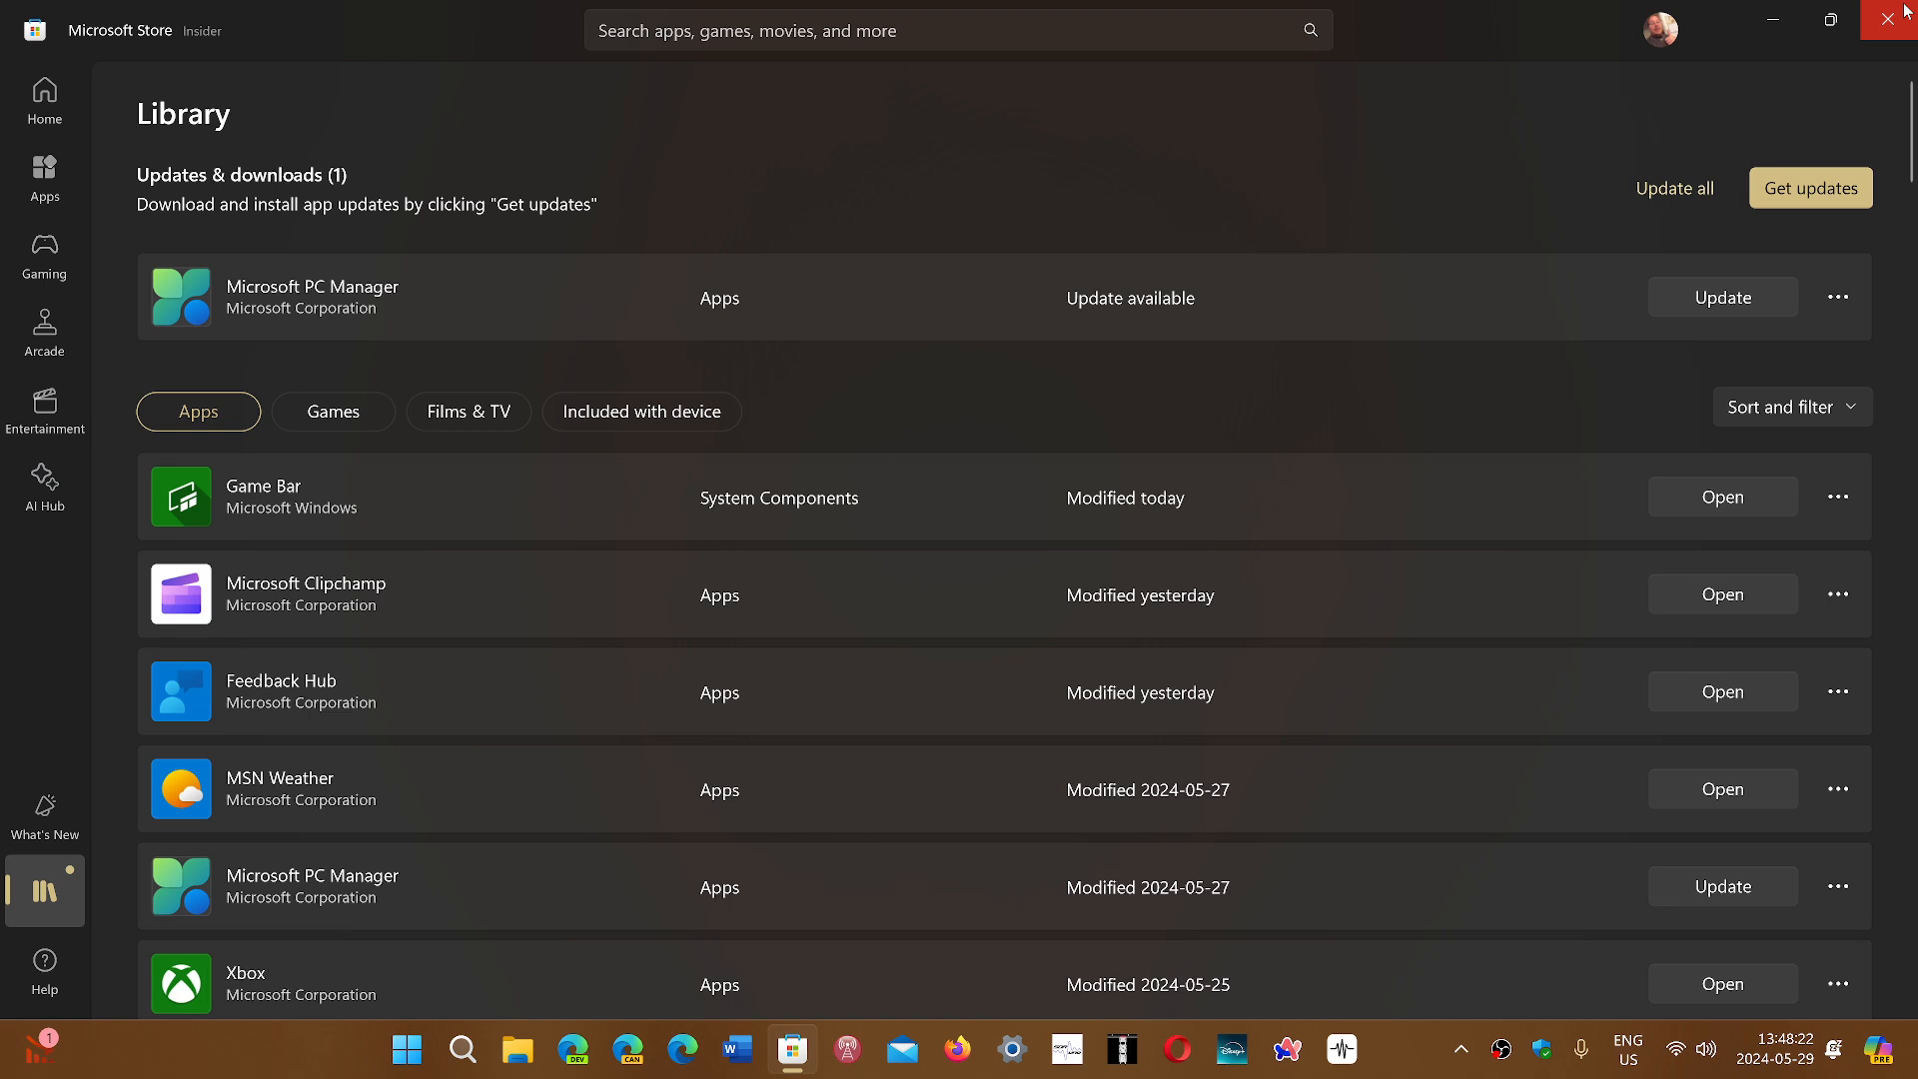
{"action": "mouse_move", "coordinate": [674, 581]}
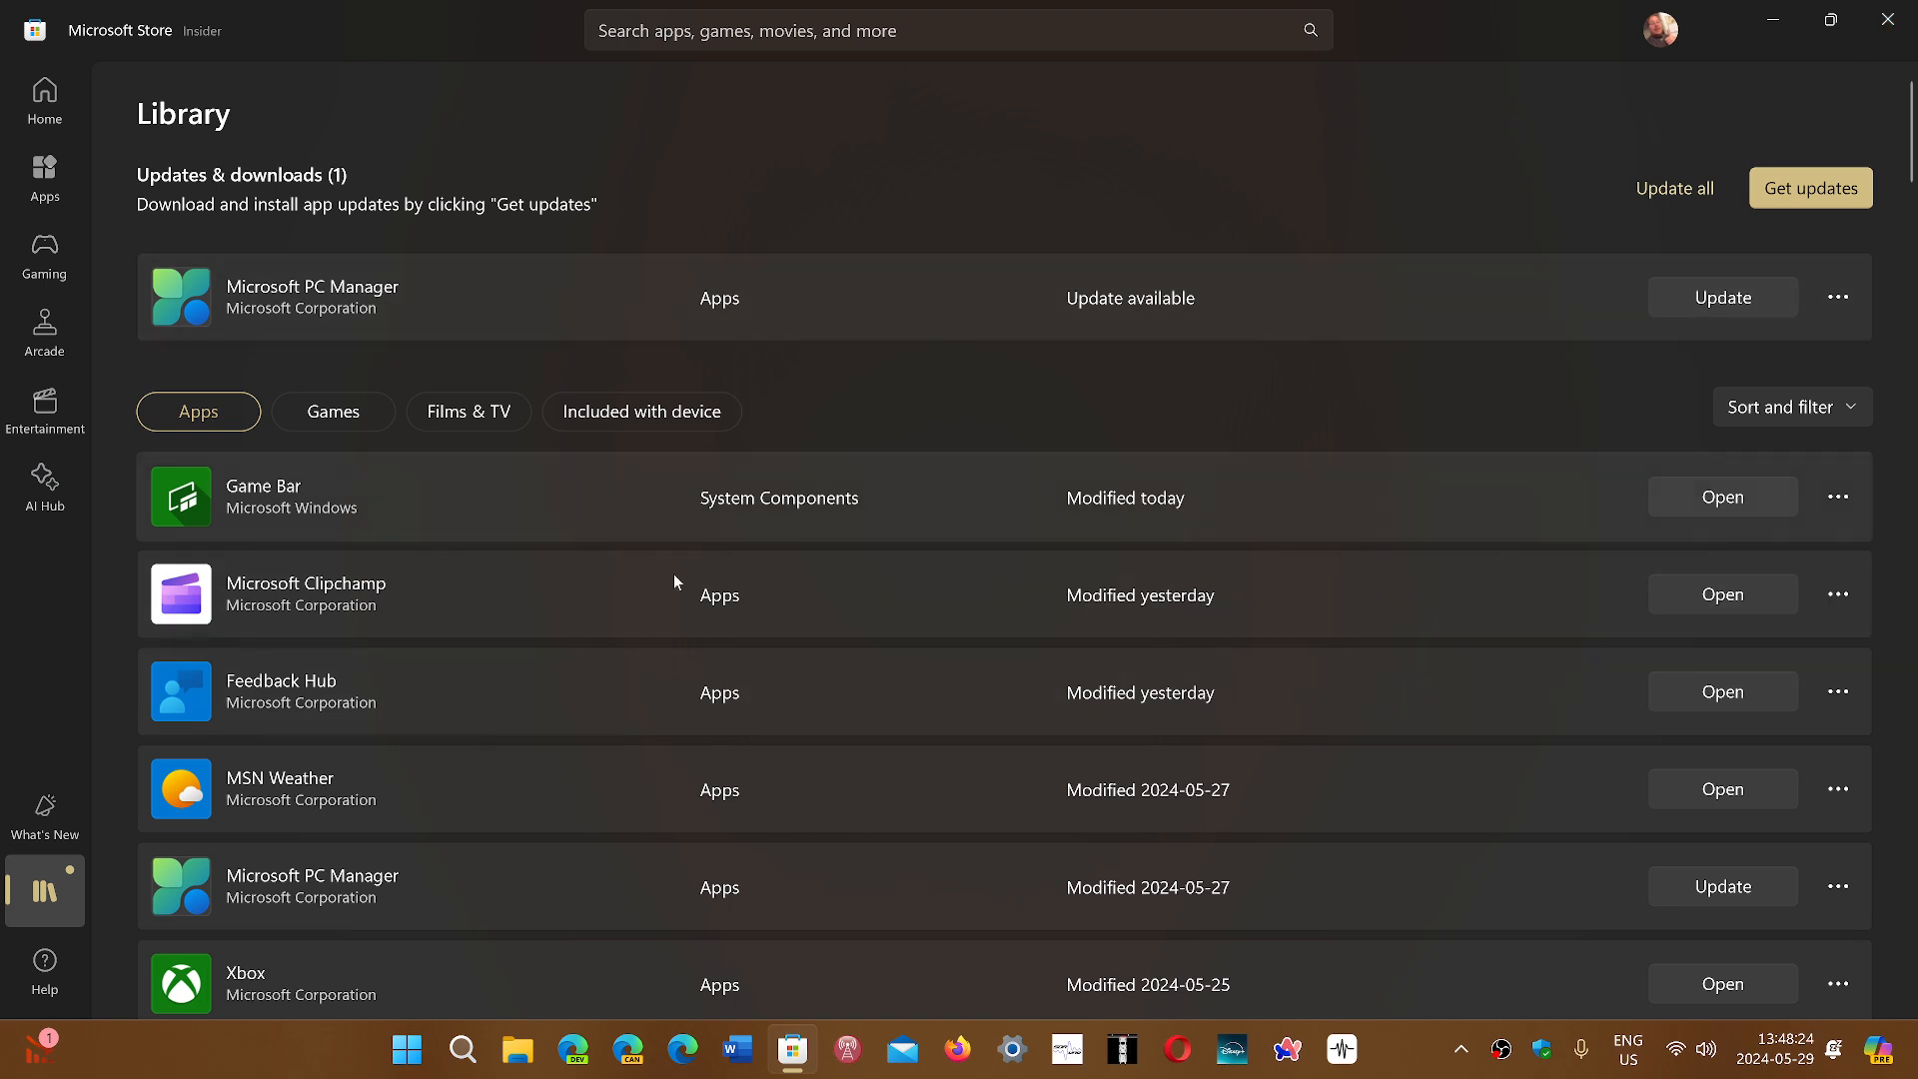
{"action": "mouse_move", "coordinate": [1764, 153]}
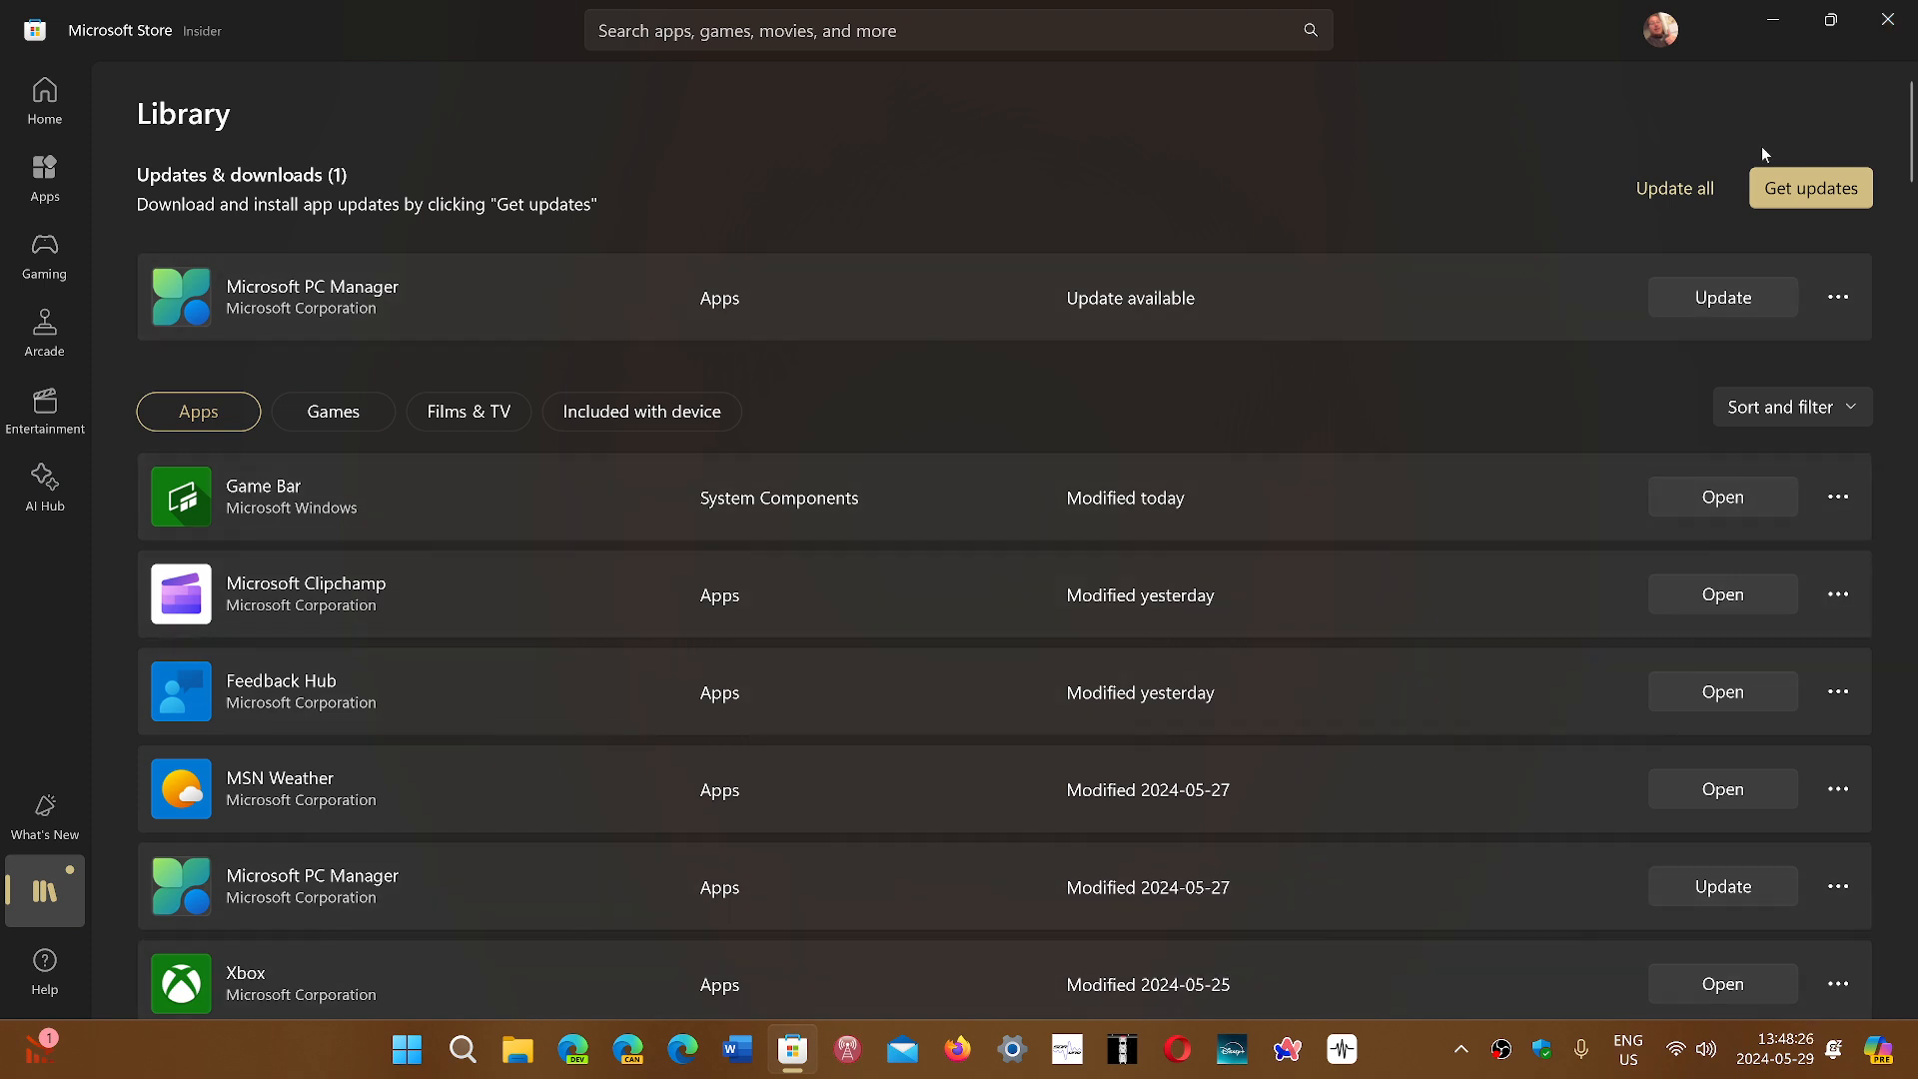